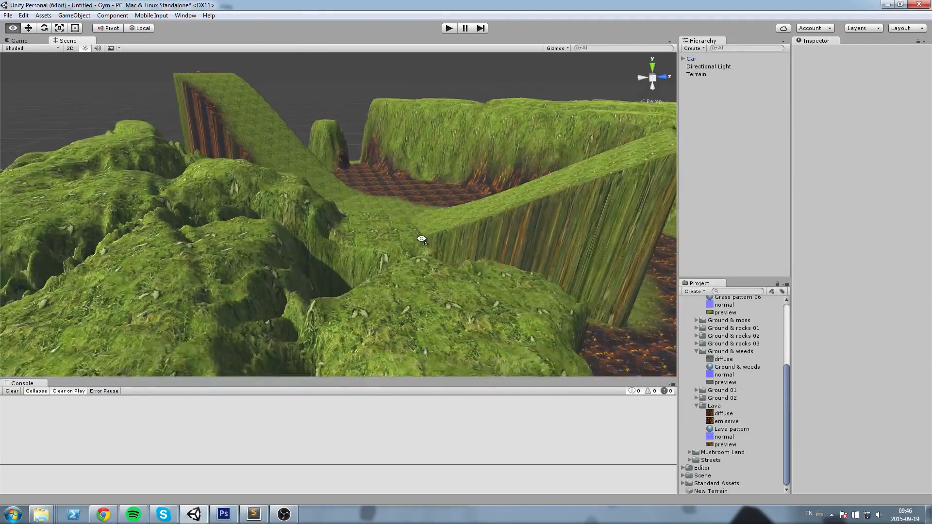
- Switch from the finished grassy terrain to an empty scene grid in the Gym project
{"action": "left_click", "coordinate": [222, 514]}
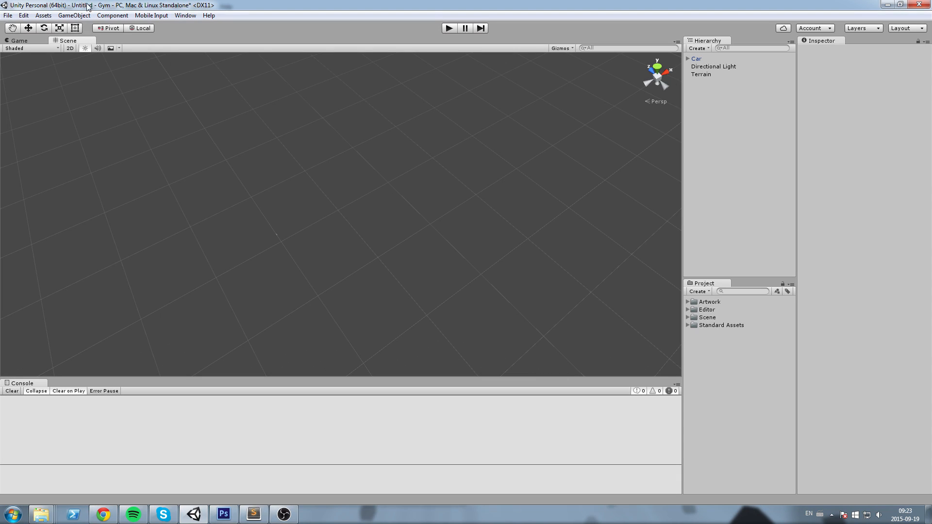
- Add a new flat Terrain object to the scene from the GameObject menu
{"action": "left_click", "coordinate": [74, 15]}
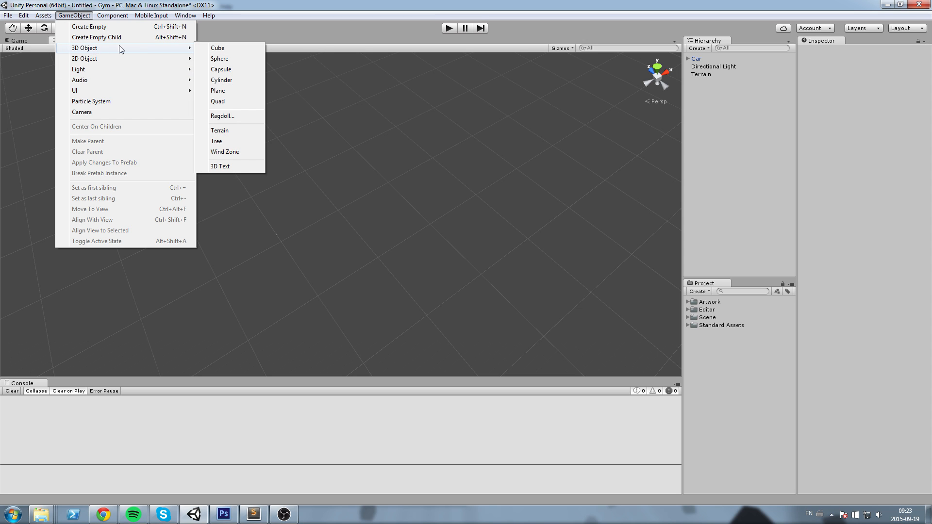
{"action": "left_click", "coordinate": [220, 130]}
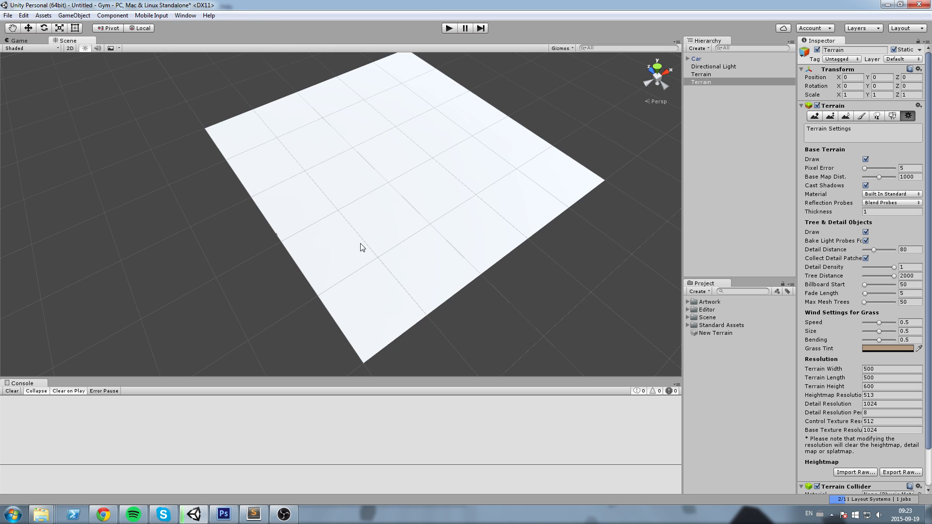
{"action": "left_click", "coordinate": [701, 74]}
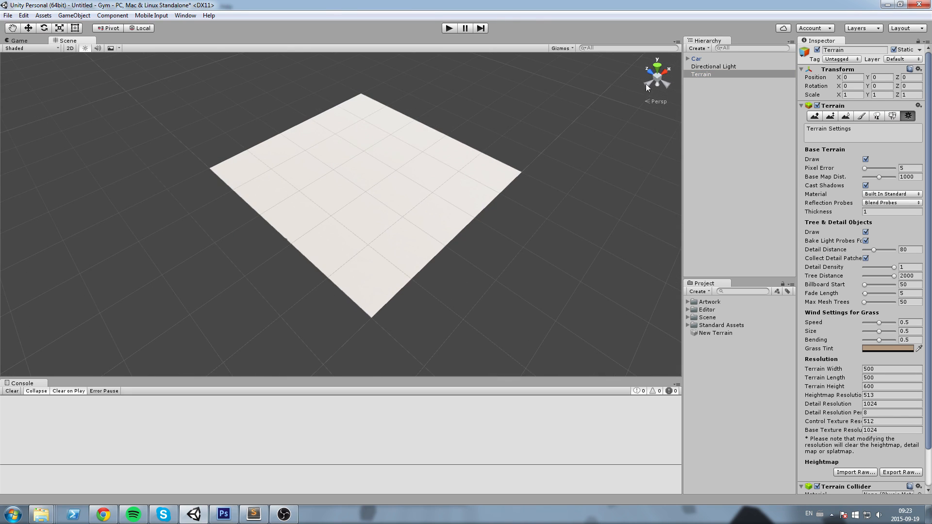
- Rename the New Terrain data asset to 'Level' and reselect the terrain
{"action": "left_click", "coordinate": [715, 333]}
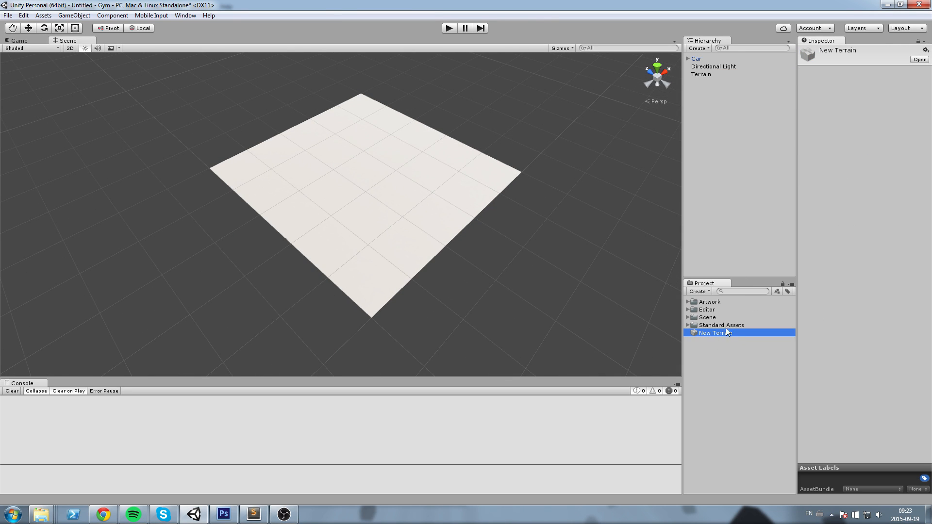
{"action": "double_click", "coordinate": [713, 333]}
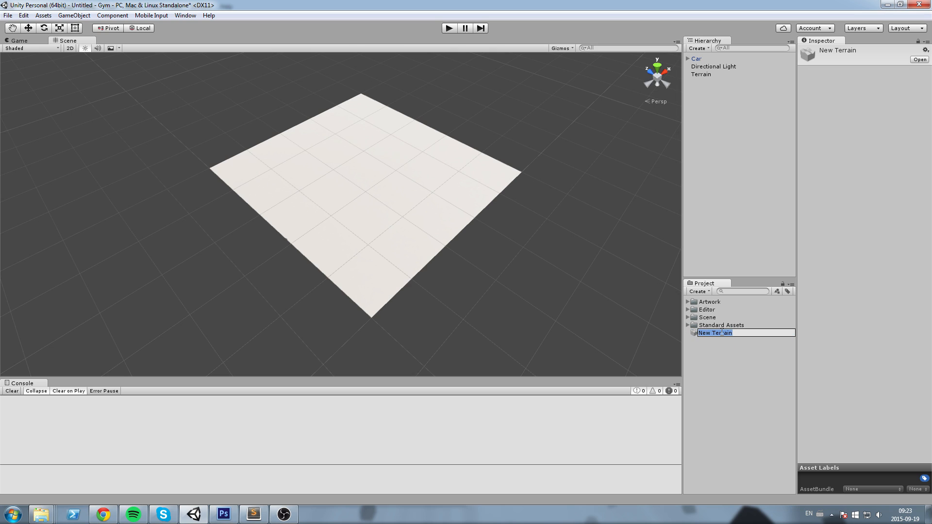
{"action": "type", "text": "Level"}
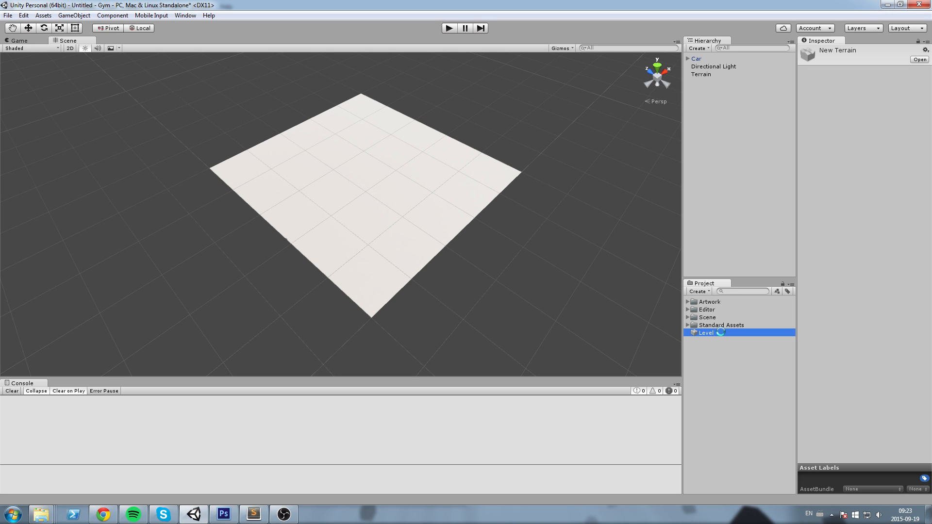
{"action": "left_click", "coordinate": [701, 75]}
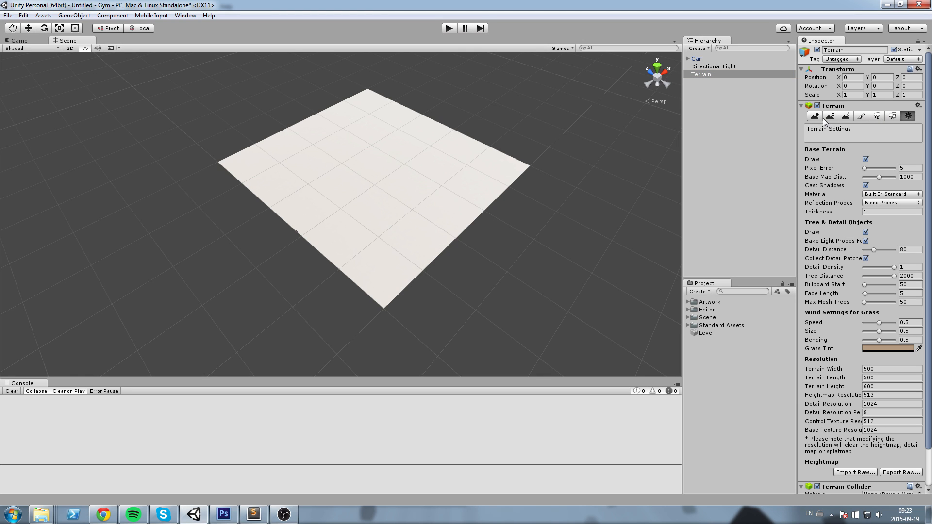
- Paint a round flat-topped plateau at the terrain centre with Paint Height, then smooth its edges
{"action": "left_click", "coordinate": [850, 116]}
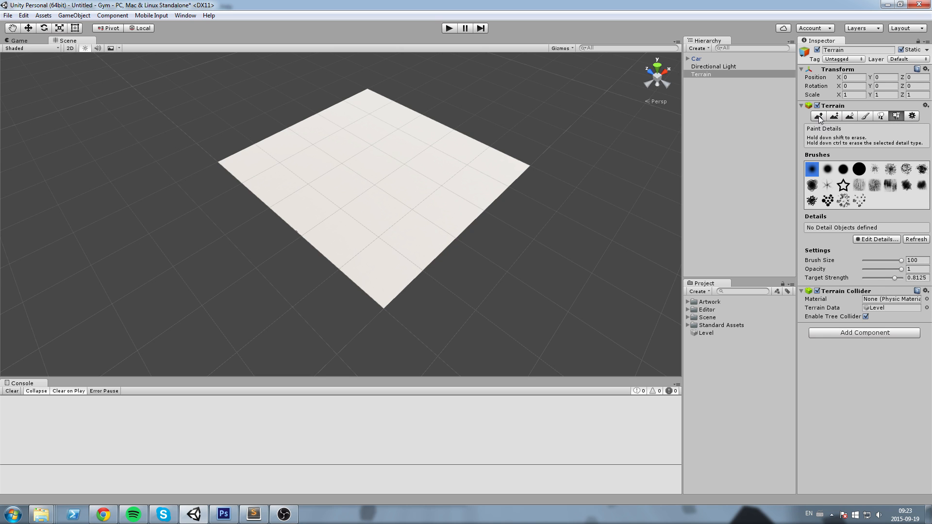
{"action": "left_click", "coordinate": [819, 116]}
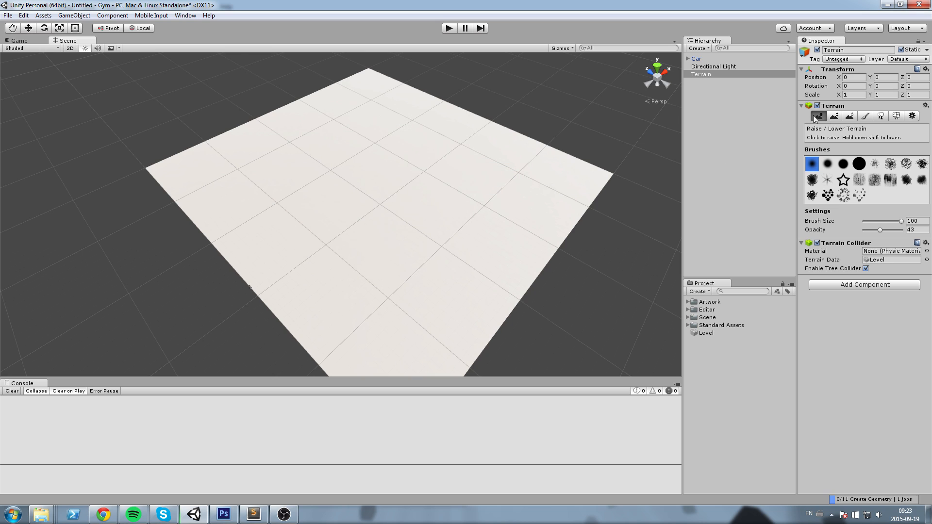
{"action": "left_click", "coordinate": [835, 116]}
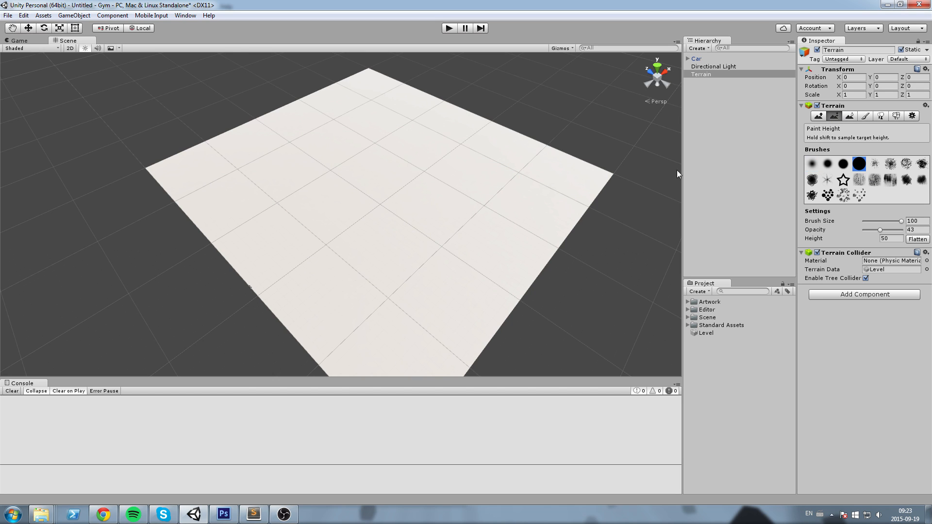
{"action": "left_click", "coordinate": [407, 202]}
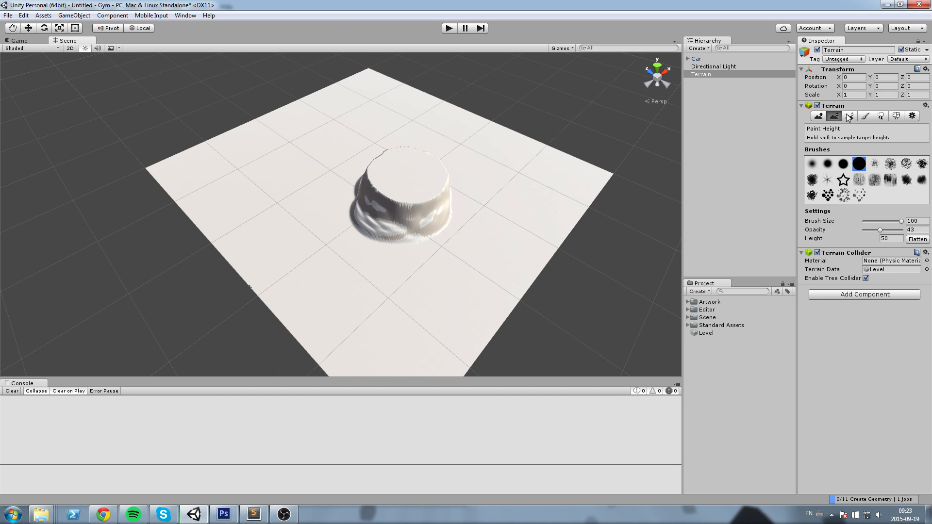
{"action": "left_click", "coordinate": [849, 116]}
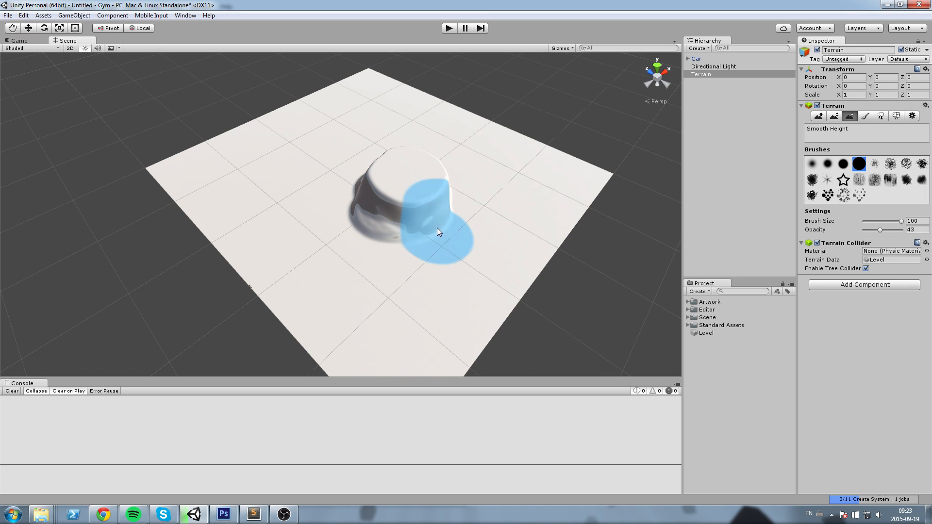
{"action": "left_click", "coordinate": [865, 116]}
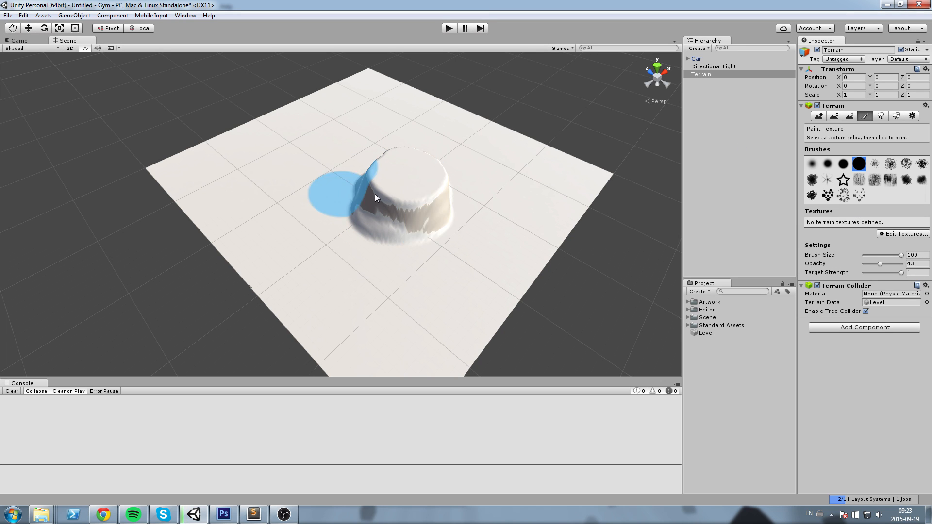
- Add Grass 06 as the first terrain texture with its diffuse and normal maps
{"action": "left_click", "coordinate": [903, 233]}
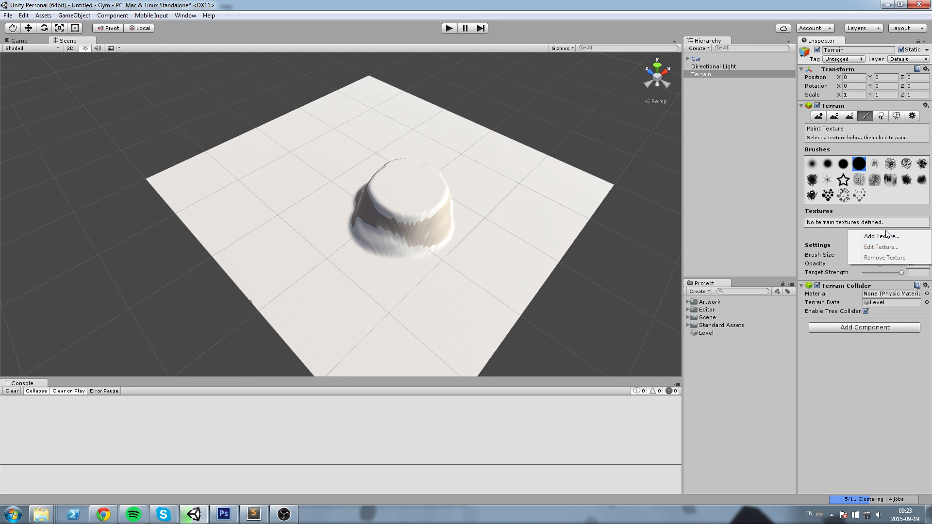
{"action": "left_click", "coordinate": [882, 235]}
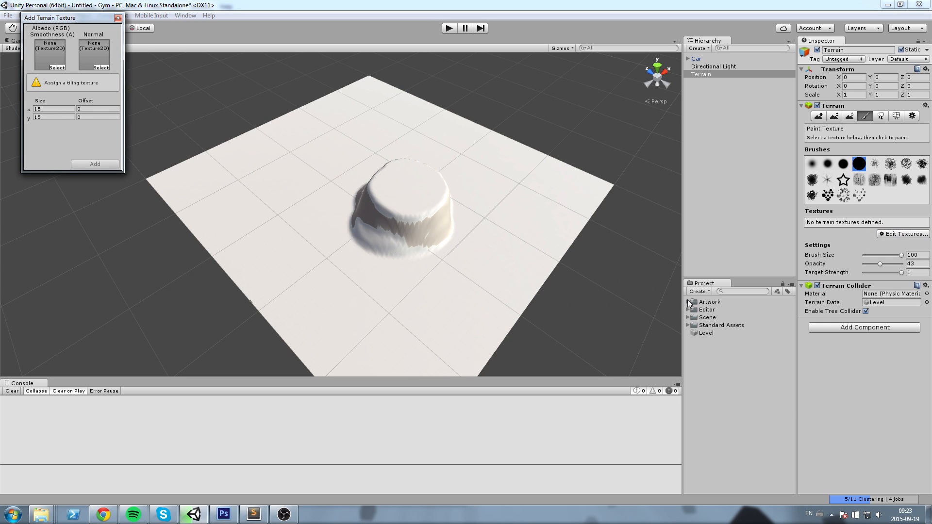
{"action": "left_click", "coordinate": [688, 302]}
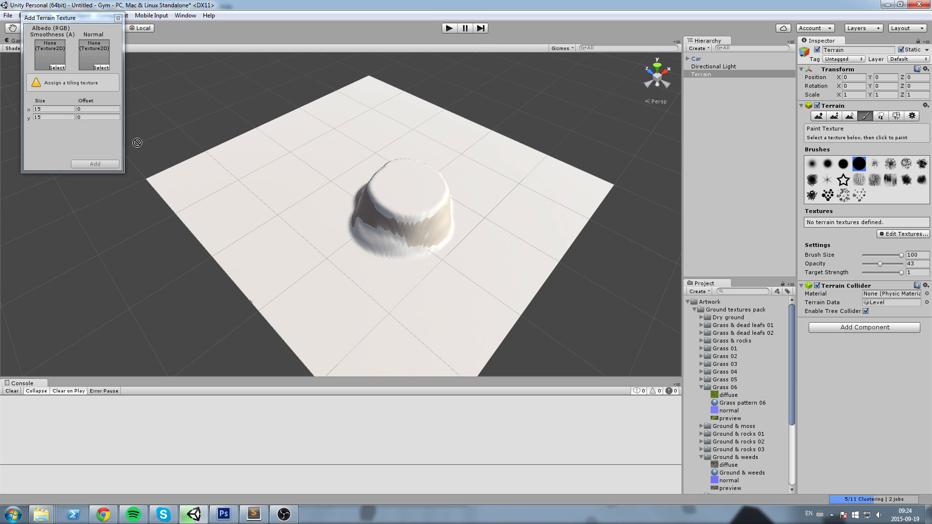
{"action": "left_click", "coordinate": [56, 67]}
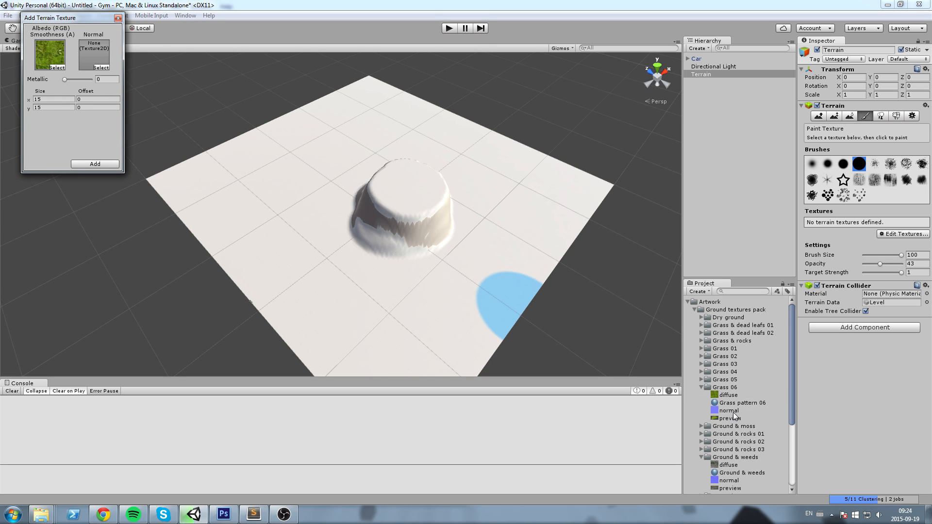
{"action": "left_click", "coordinate": [100, 67]}
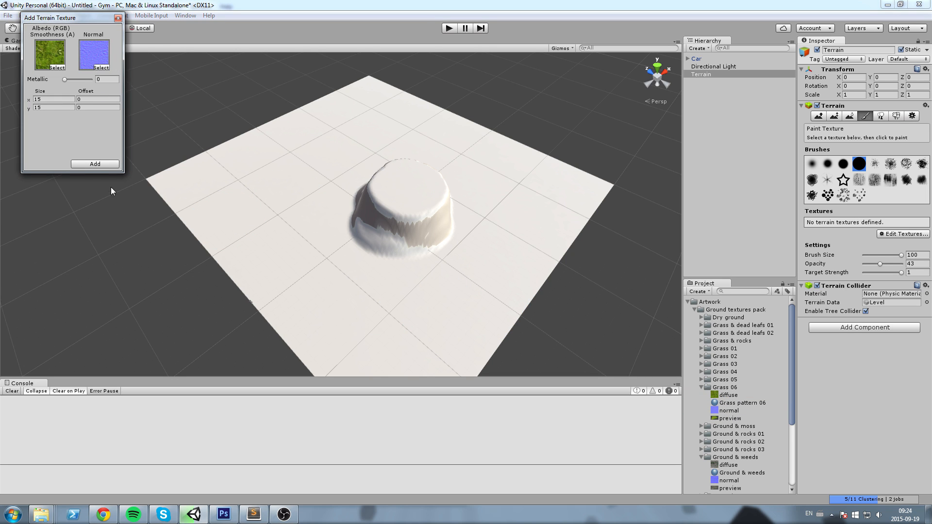
{"action": "left_click", "coordinate": [95, 164]}
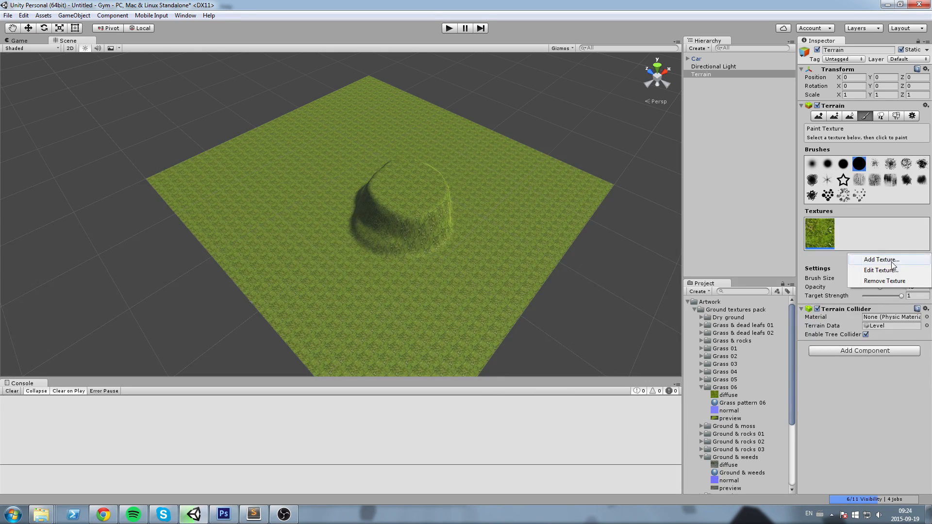
- Add the lava texture with its normal map as a second terrain layer
{"action": "left_click", "coordinate": [880, 259]}
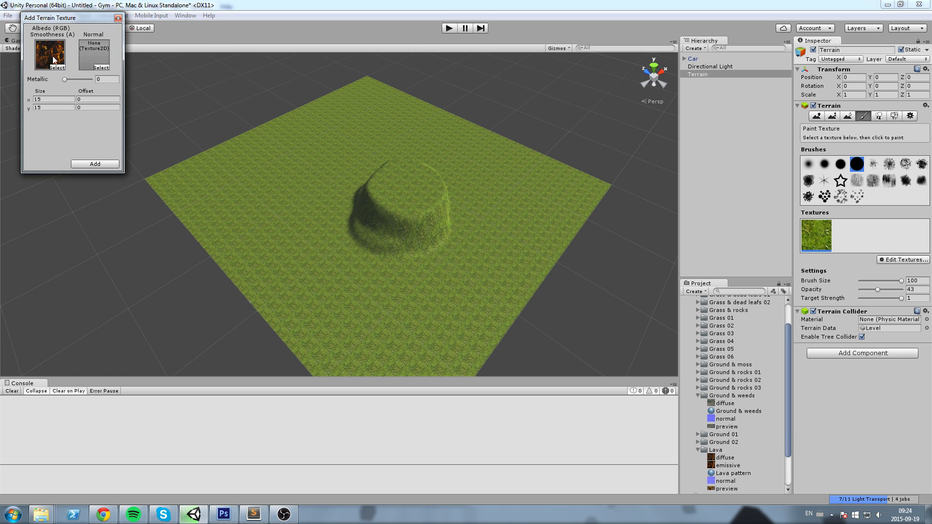
{"action": "scroll", "scroll_direction": "down", "scroll_amount": 3}
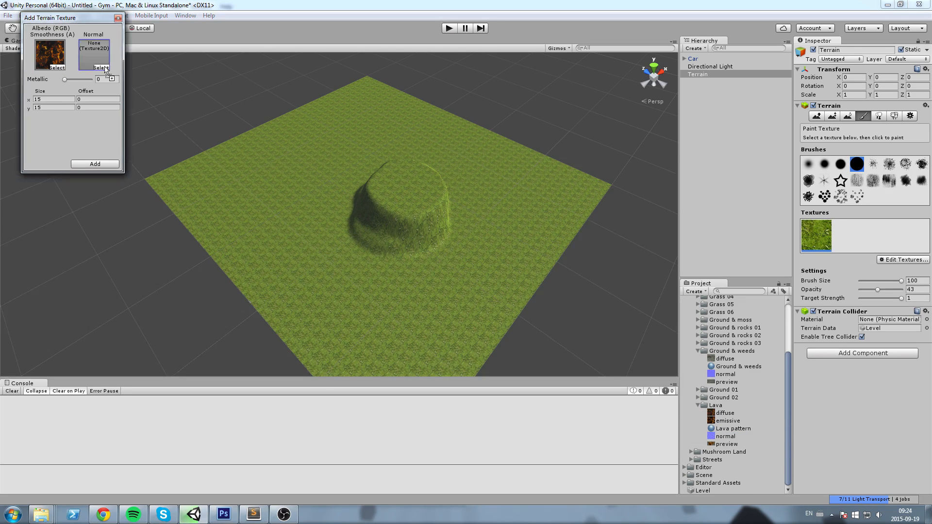
{"action": "left_click", "coordinate": [95, 164]}
{"action": "type", "text": "35"}
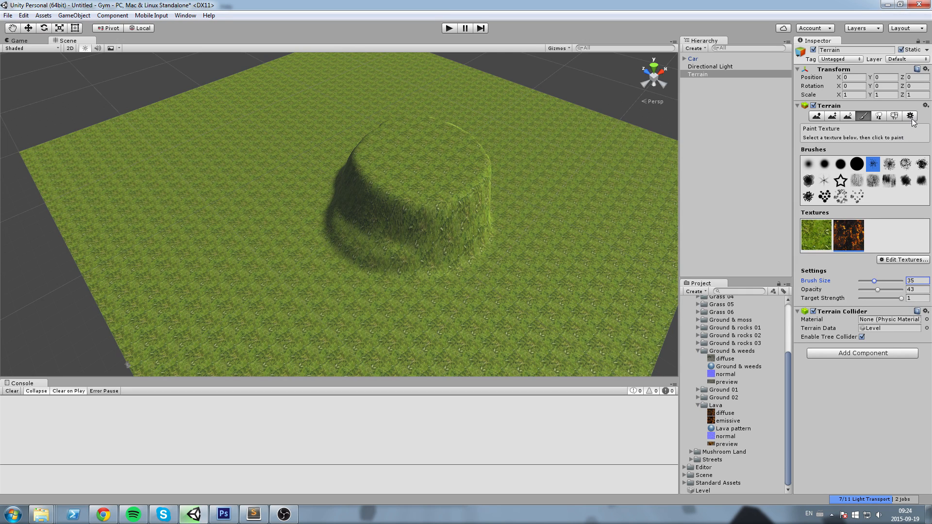
- Show the Terrain Settings tab and scroll to the Heightmap import section
{"action": "left_click", "coordinate": [909, 116]}
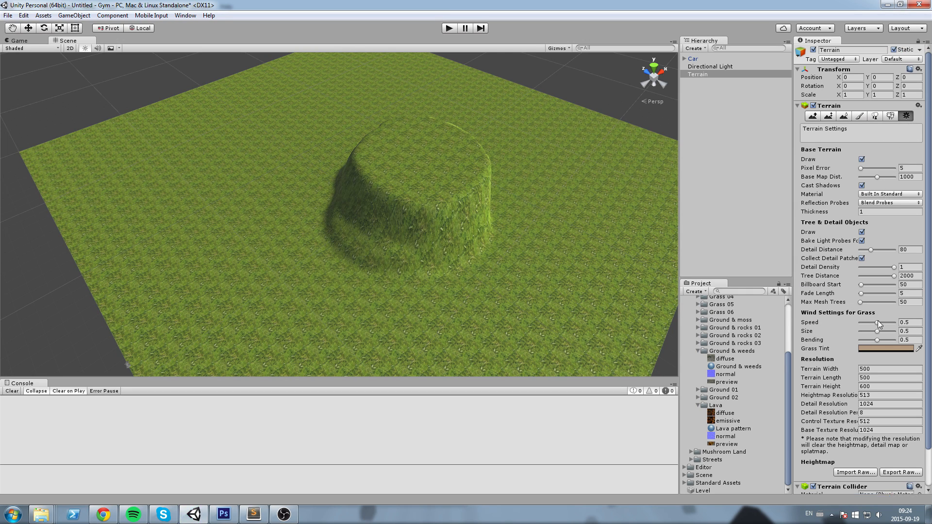
{"action": "scroll", "scroll_direction": "down", "scroll_amount": 3}
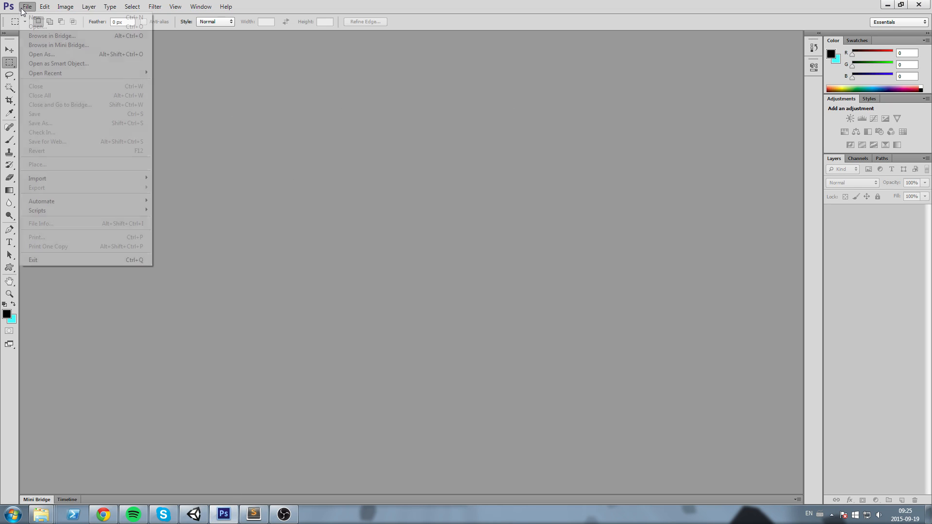
- Create a 512x512 grayscale 16-bit Photoshop image named HeightMap
{"action": "left_click", "coordinate": [37, 26]}
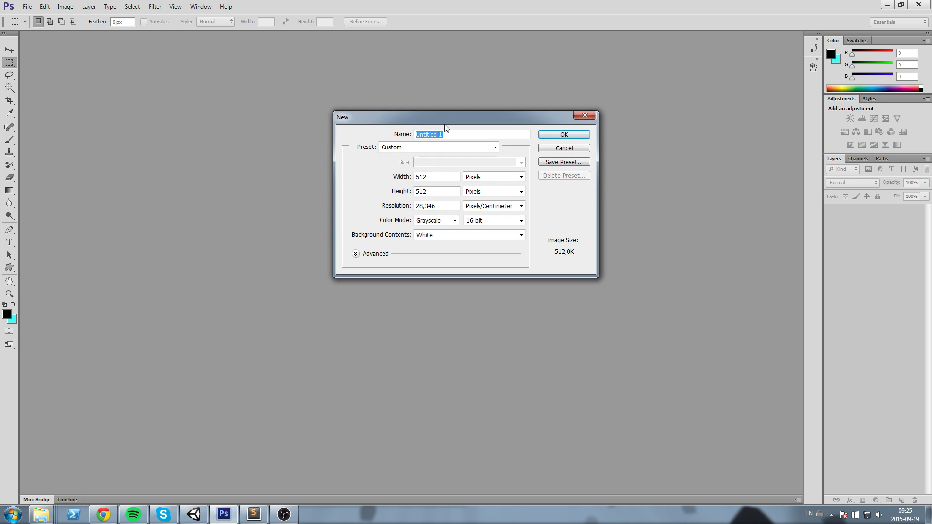
{"action": "type", "text": "HeightMap"}
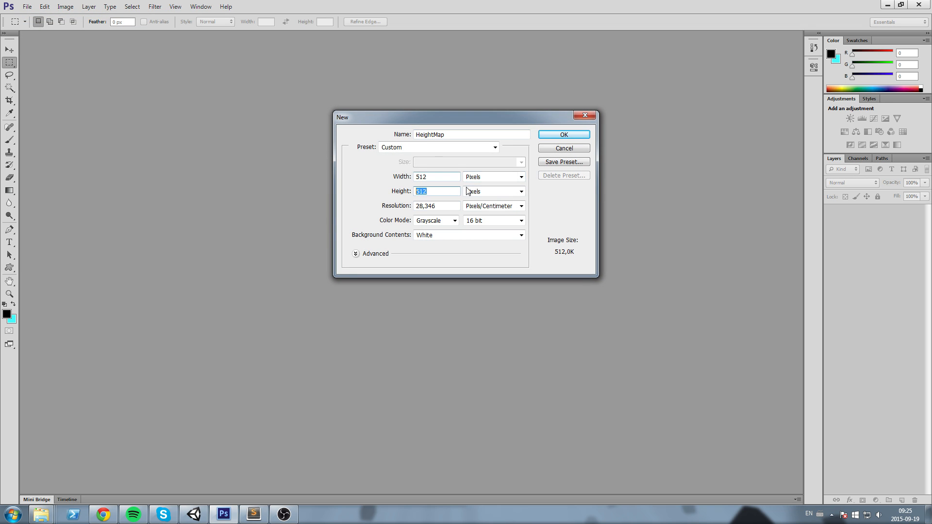
{"action": "left_click", "coordinate": [454, 220]}
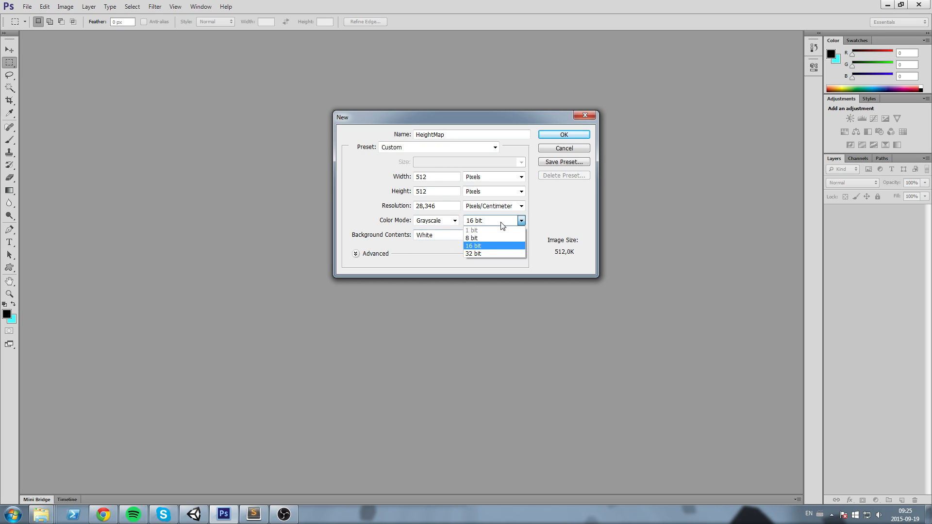
{"action": "left_click", "coordinate": [436, 220]}
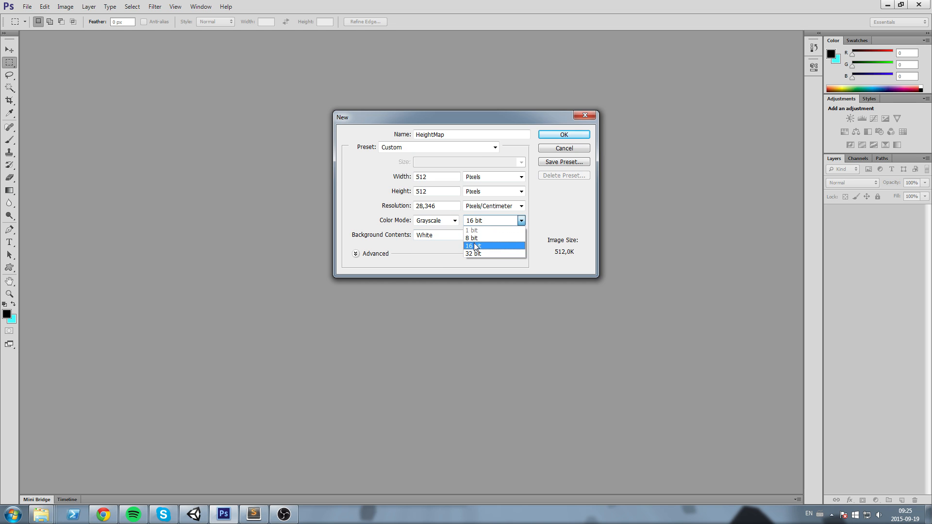
{"action": "left_click", "coordinate": [472, 245]}
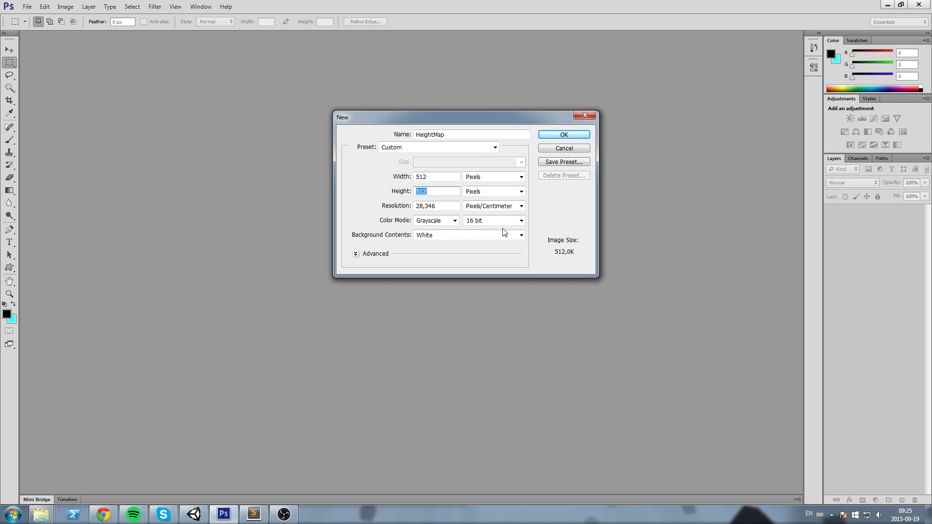
{"action": "left_click", "coordinate": [562, 134]}
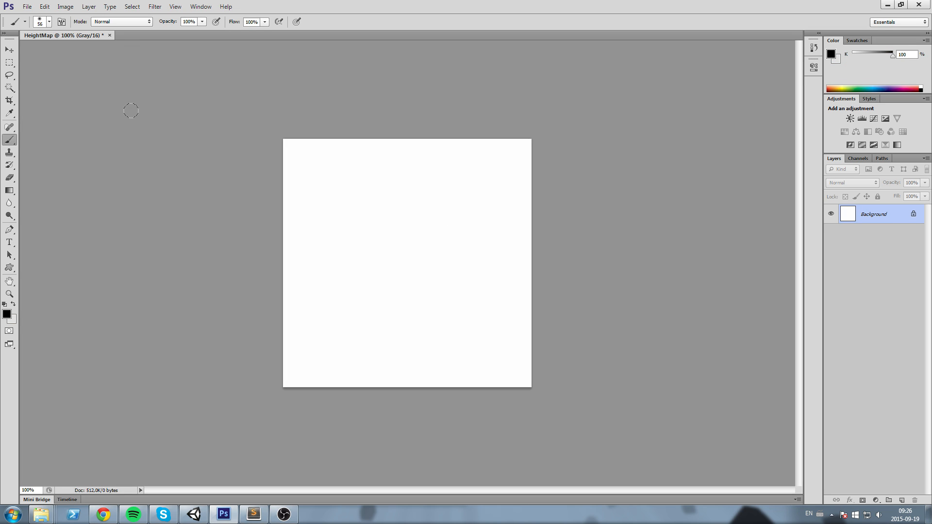
{"action": "mouse_move", "coordinate": [233, 114]}
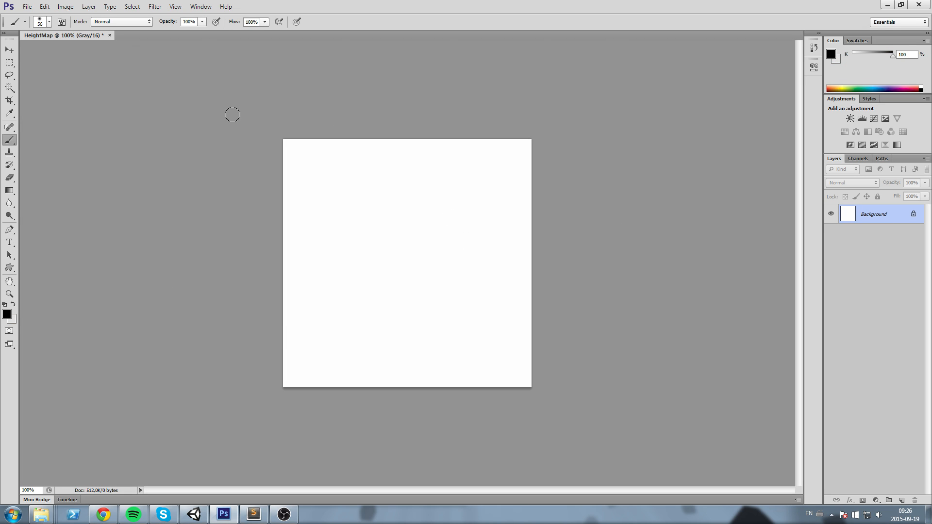
{"action": "mouse_move", "coordinate": [559, 256]}
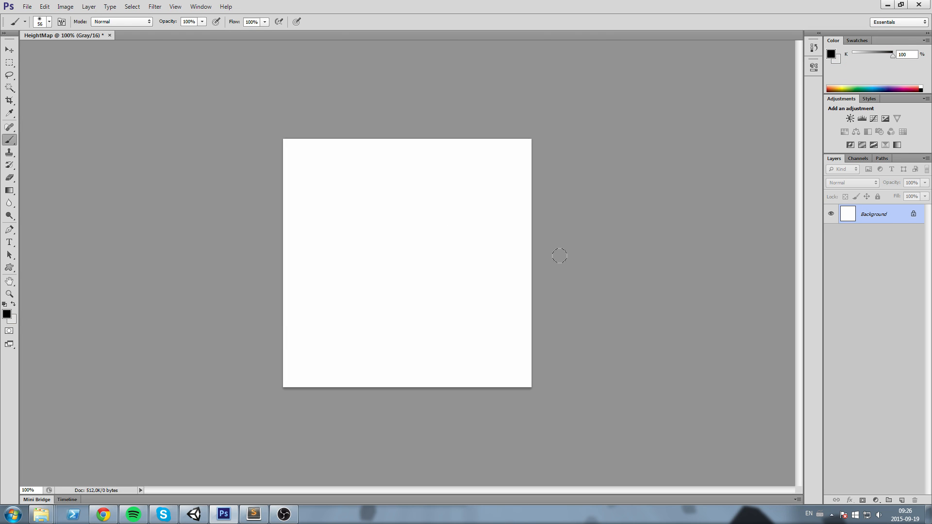
{"action": "mouse_move", "coordinate": [382, 265]}
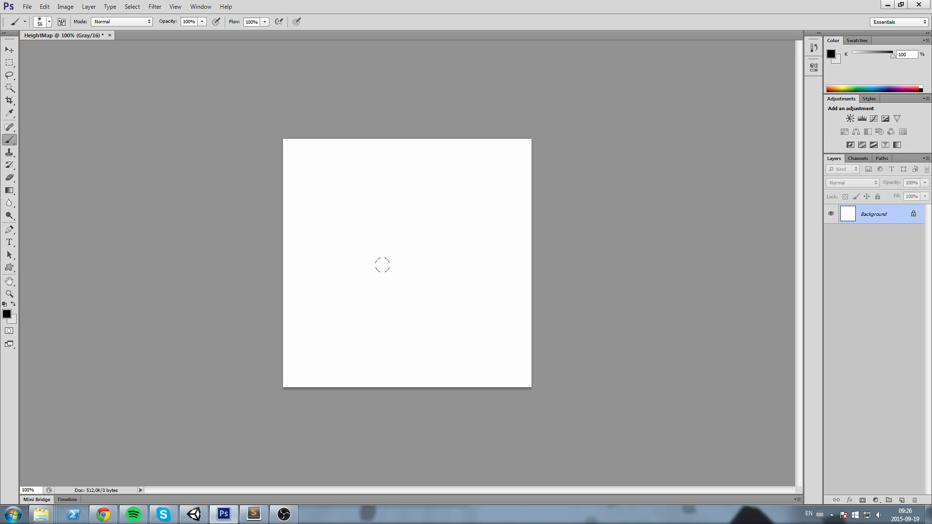
- Brush a large soft black blob into the centre of the white HeightMap canvas
{"action": "left_click", "coordinate": [402, 256]}
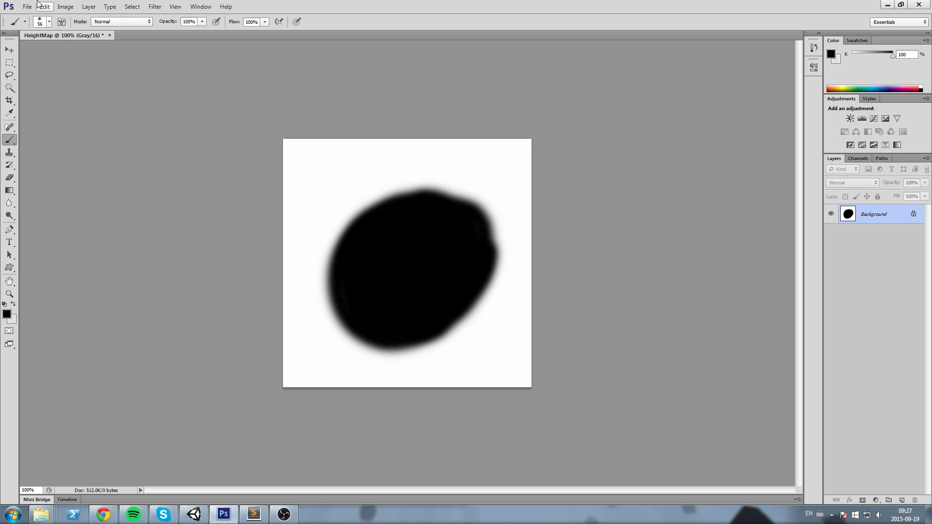
- Save the height map as Photoshop Raw file TerrainHeightMap using IBM PC byte order
{"action": "left_click", "coordinate": [27, 6]}
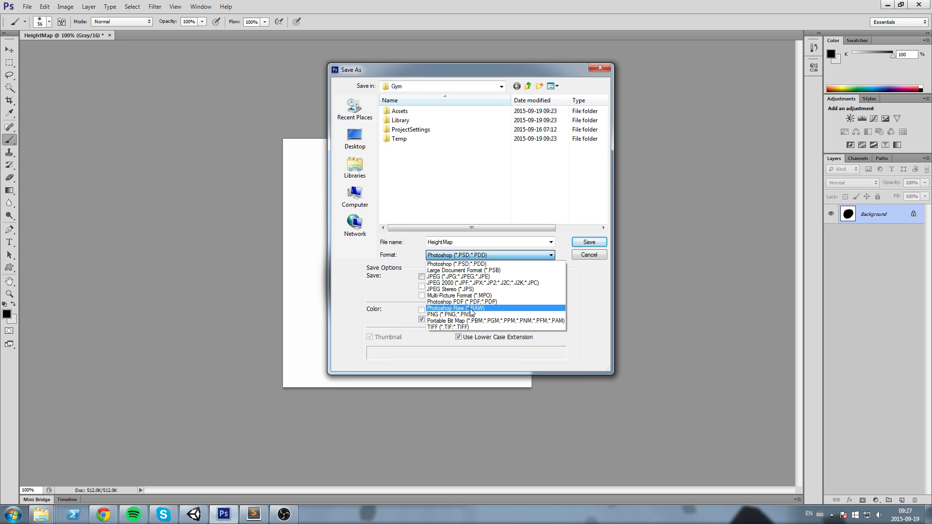
{"action": "left_click", "coordinate": [455, 308]}
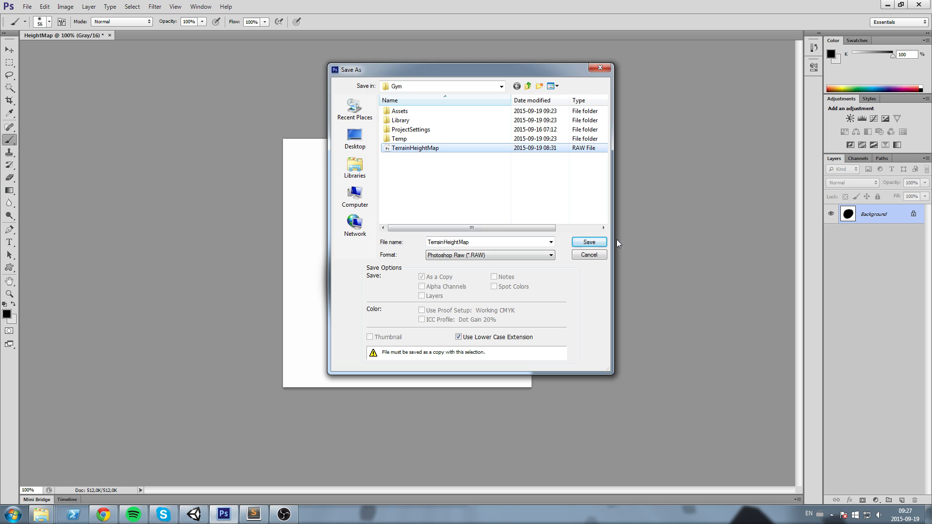
{"action": "left_click", "coordinate": [587, 242]}
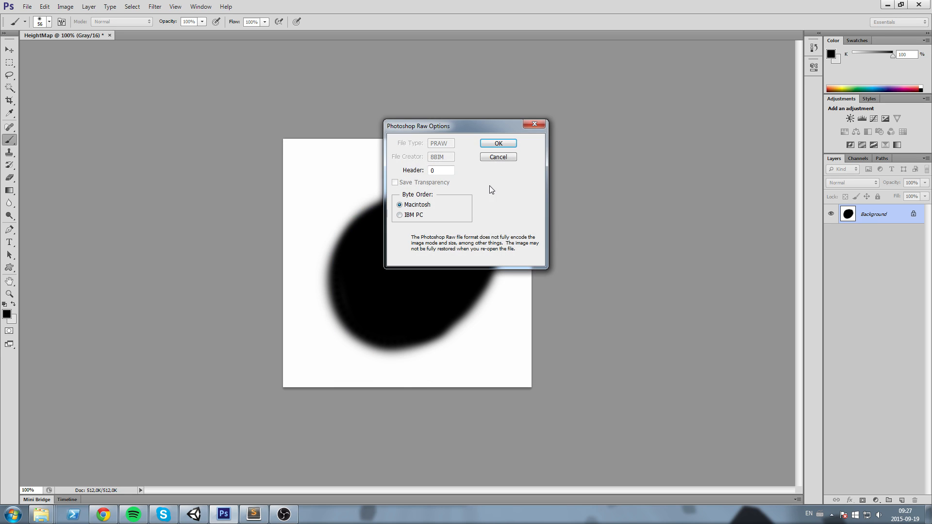
{"action": "mouse_move", "coordinate": [416, 209]}
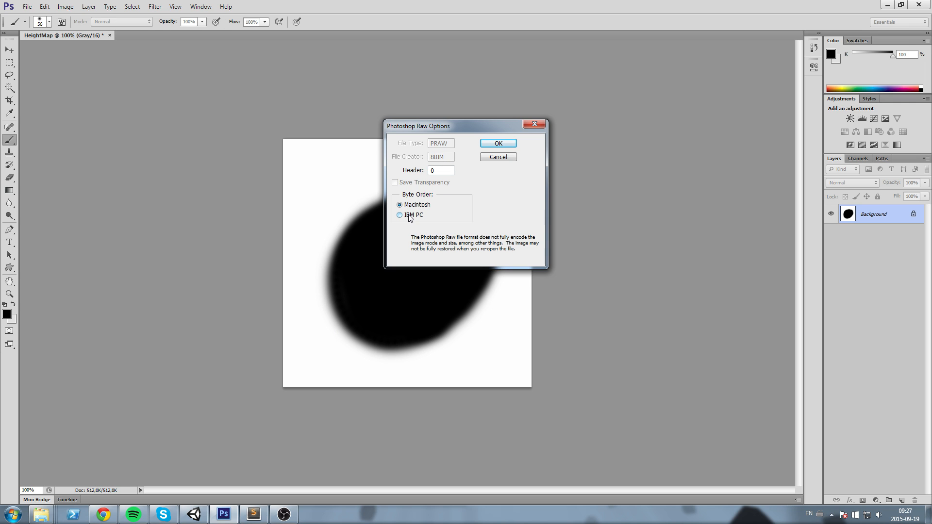
{"action": "left_click", "coordinate": [400, 214]}
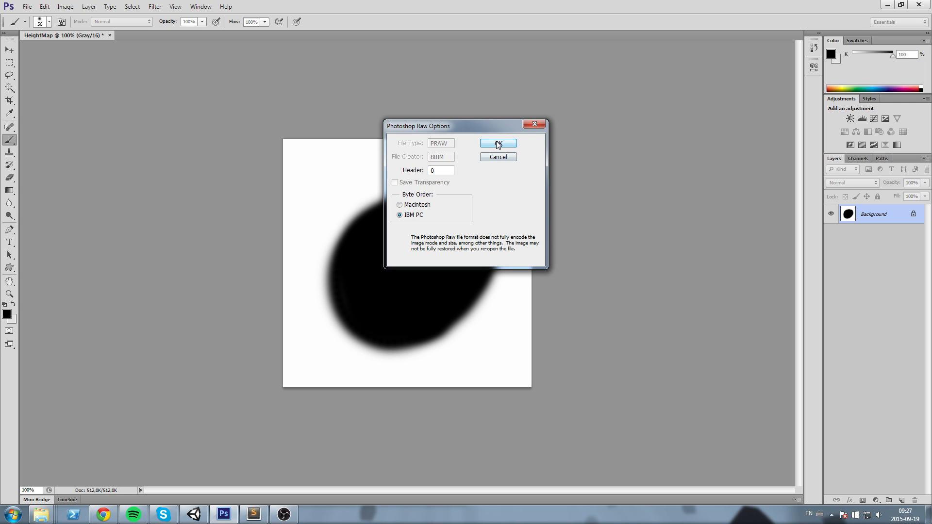
{"action": "left_click", "coordinate": [497, 144]}
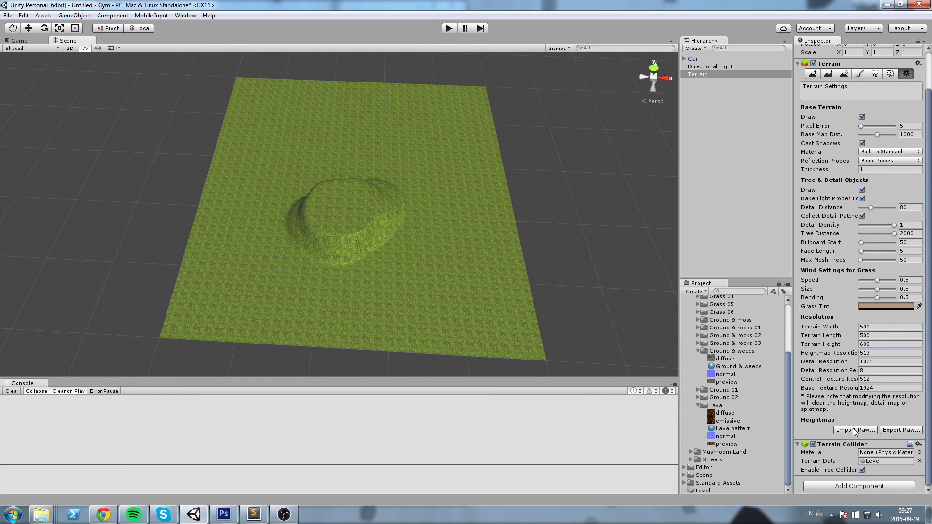
- Import the TerrainHeightMap RAW into the terrain, carving a deep circular pit
{"action": "left_click", "coordinate": [855, 430]}
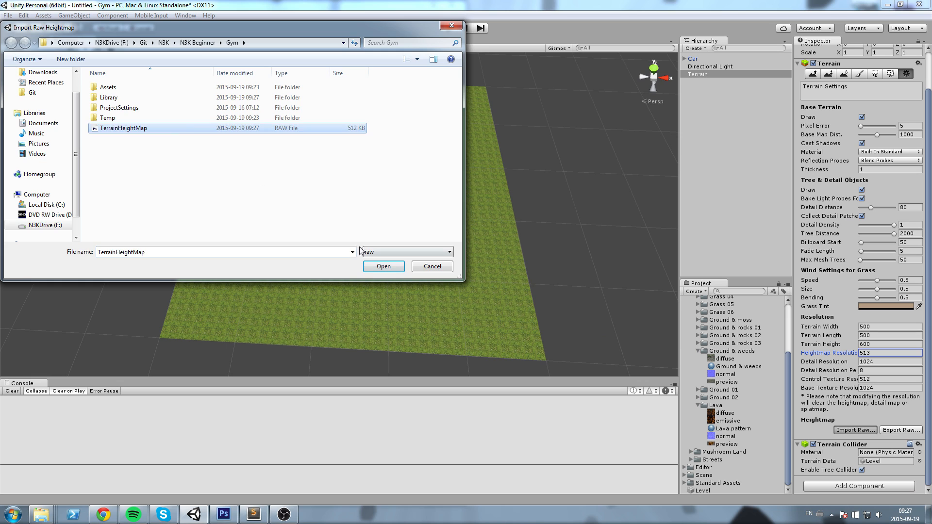
{"action": "left_click", "coordinate": [383, 265]}
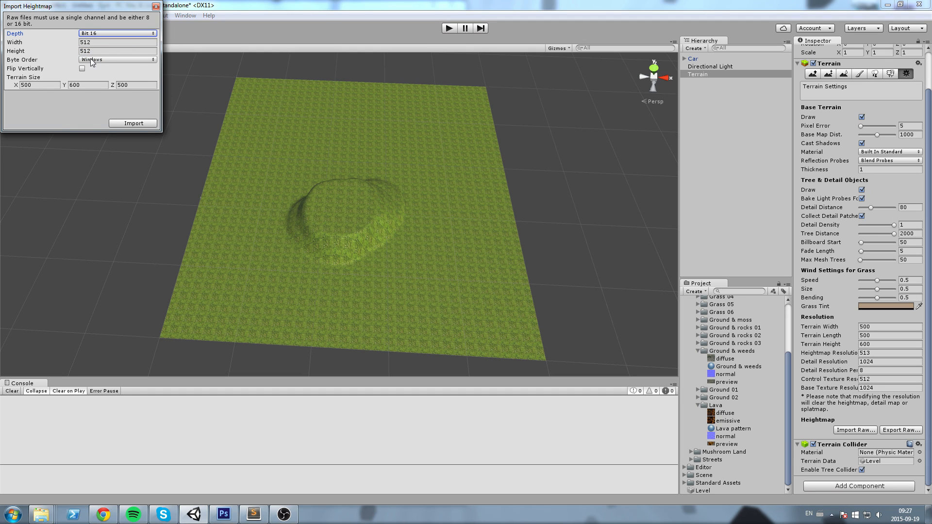
{"action": "mouse_move", "coordinate": [117, 58]}
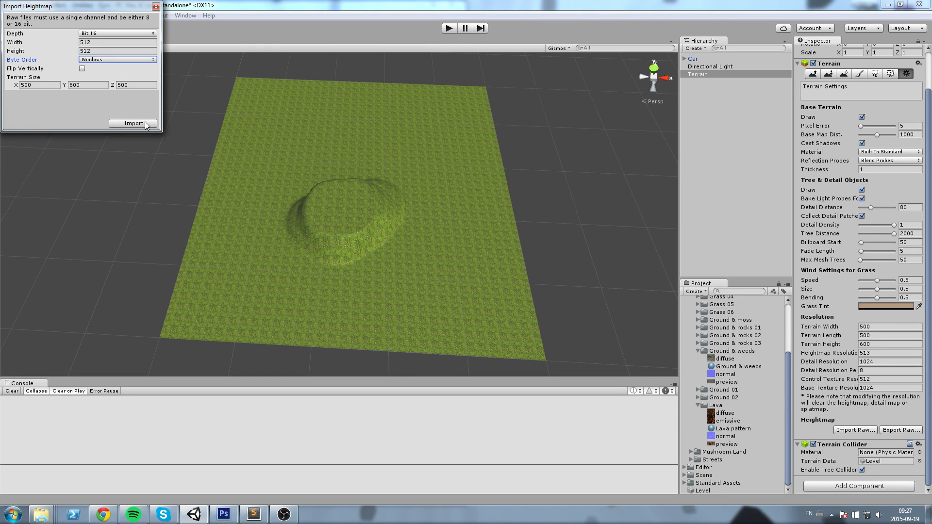
{"action": "left_click", "coordinate": [133, 123]}
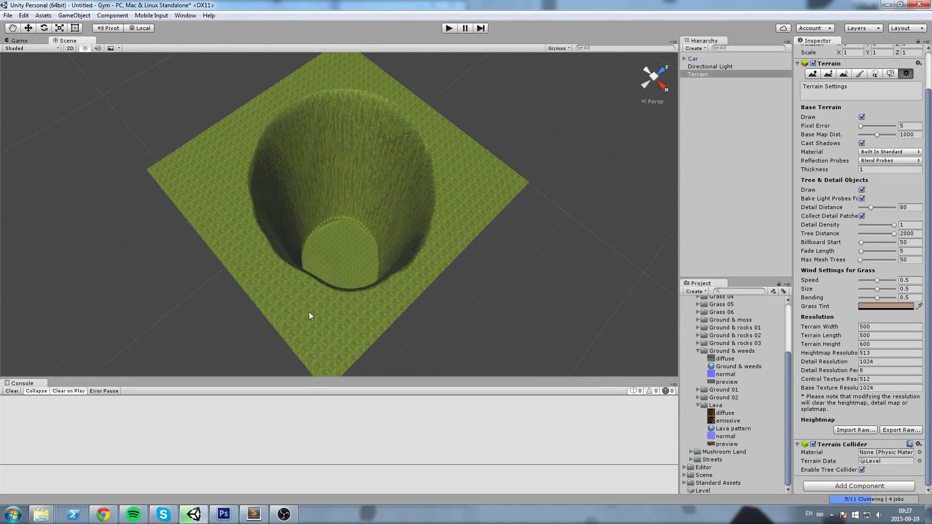
{"action": "left_click", "coordinate": [222, 514]}
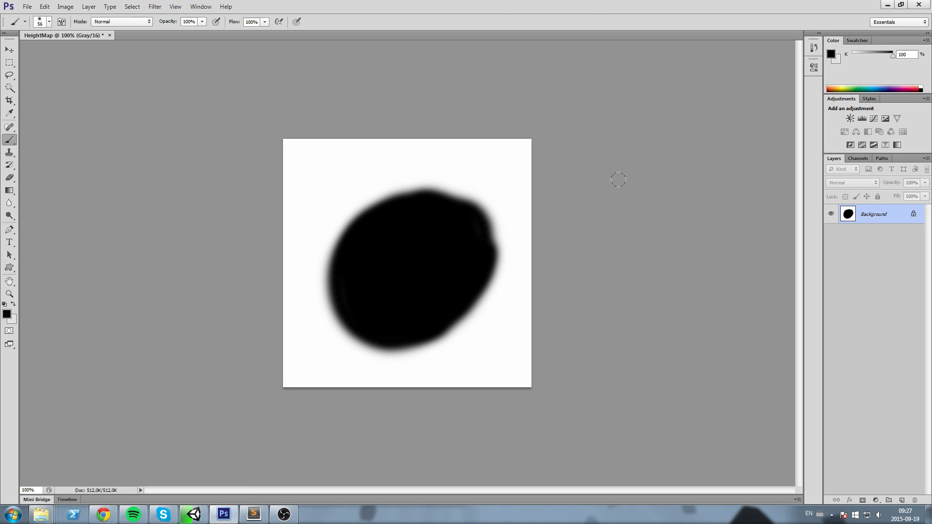
- Paint a white S-shaped ridge, then resave the map as HeightMap.raw with PC byte order
{"action": "left_click", "coordinate": [903, 500]}
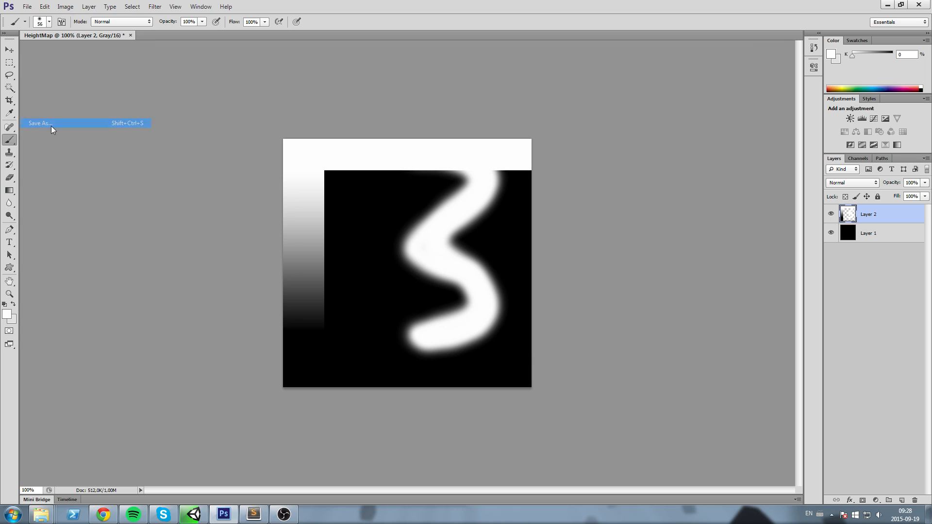
{"action": "left_click", "coordinate": [41, 122]}
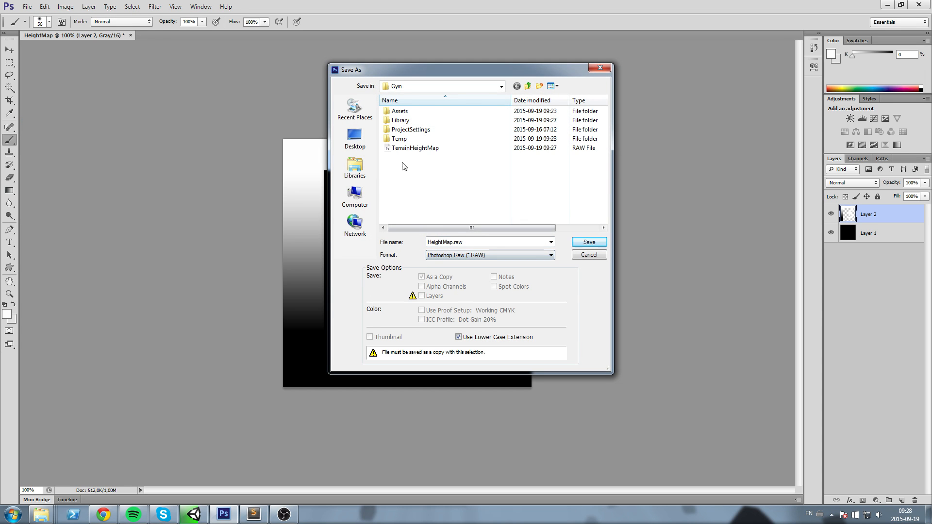
{"action": "left_click", "coordinate": [588, 242]}
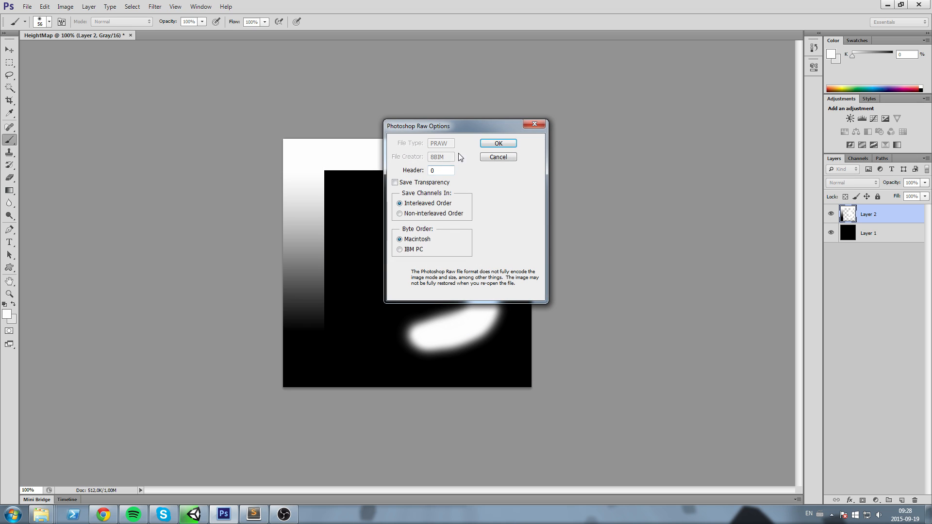
{"action": "mouse_move", "coordinate": [418, 216]}
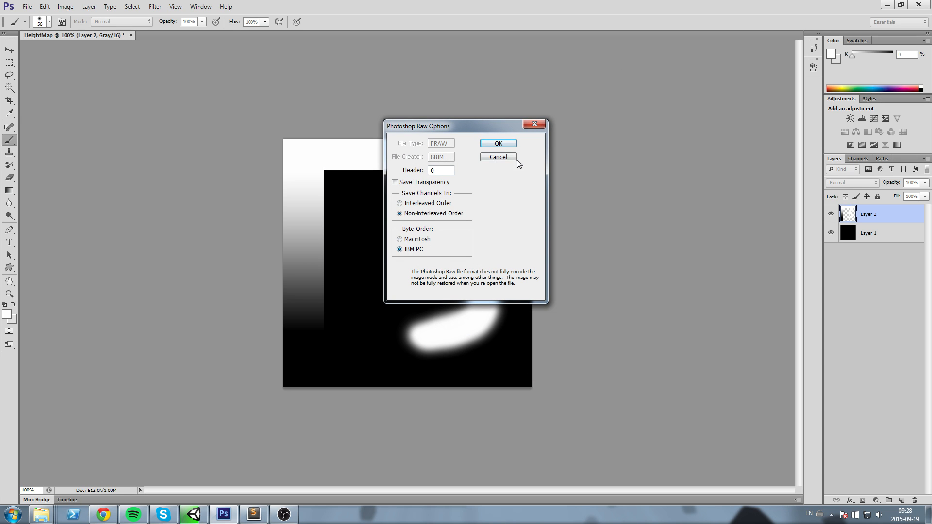
{"action": "left_click", "coordinate": [498, 143]}
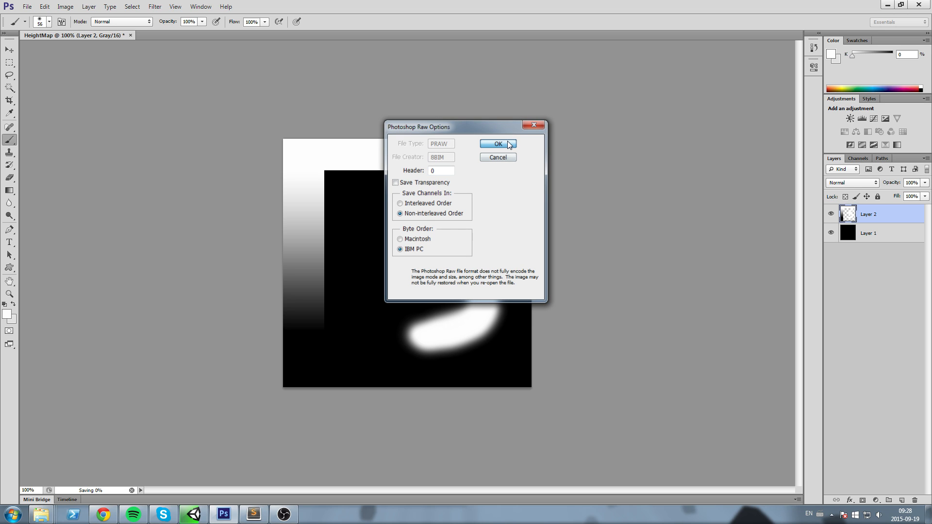
{"action": "left_click", "coordinate": [497, 144]}
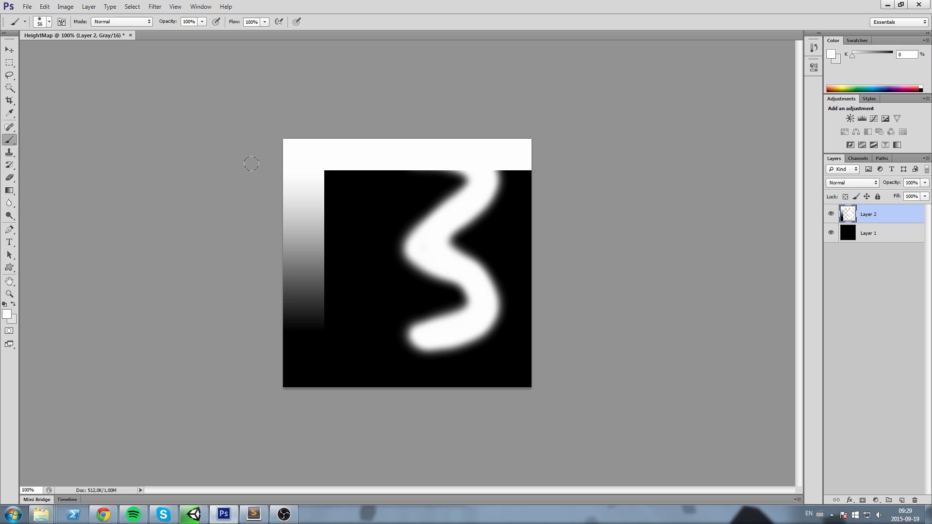
- Back in Unity, import the painted height map onto the terrain and orbit to inspect it
{"action": "left_click", "coordinate": [191, 515]}
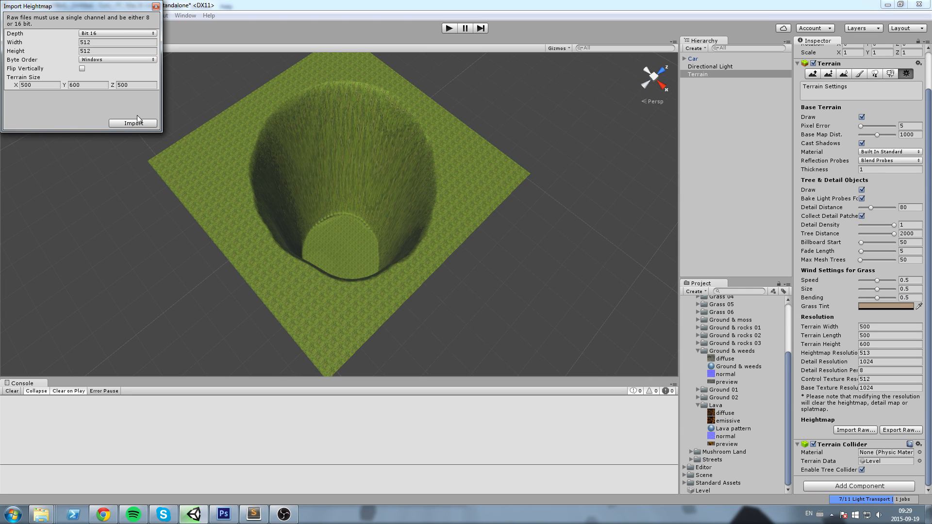
{"action": "left_click", "coordinate": [132, 123]}
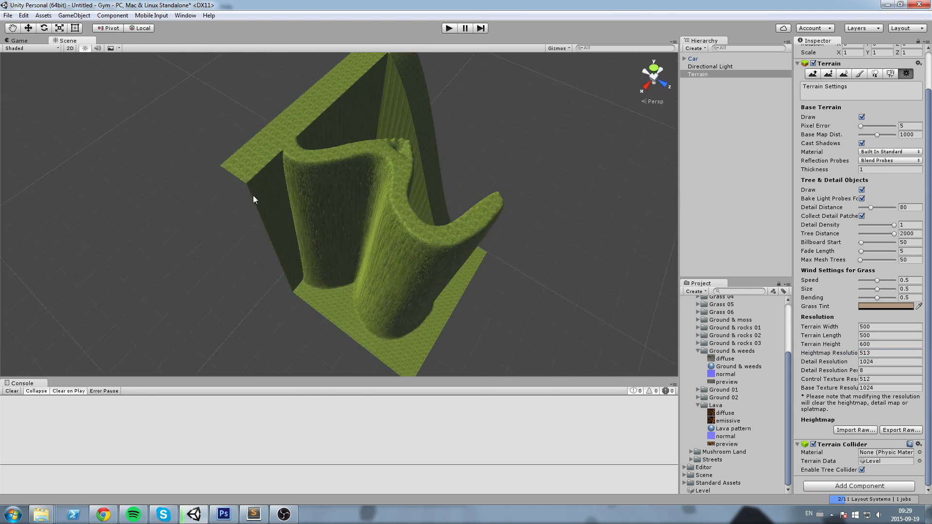
{"action": "left_click_drag", "start_coordinate": [252, 199], "coordinate": [309, 232]}
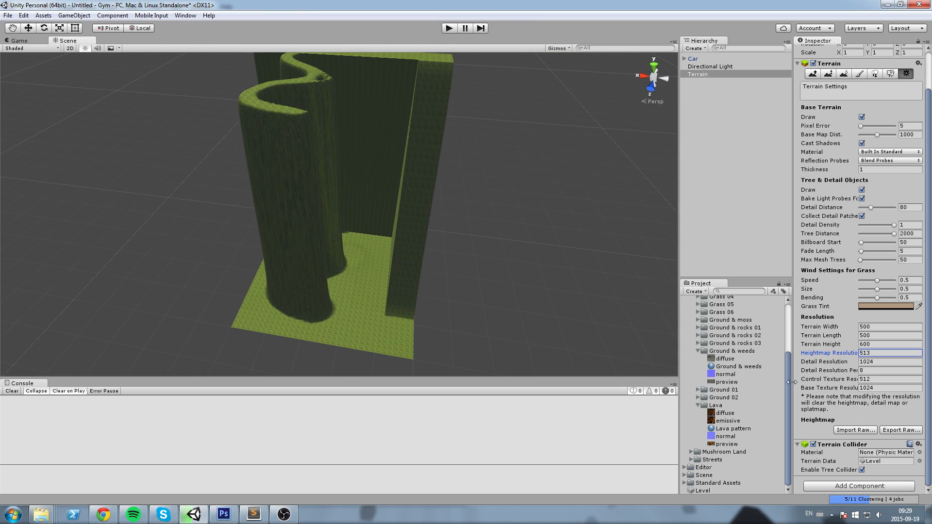
- Re-import the raw height map with terrain height Y set to 100
{"action": "left_click", "coordinate": [855, 430]}
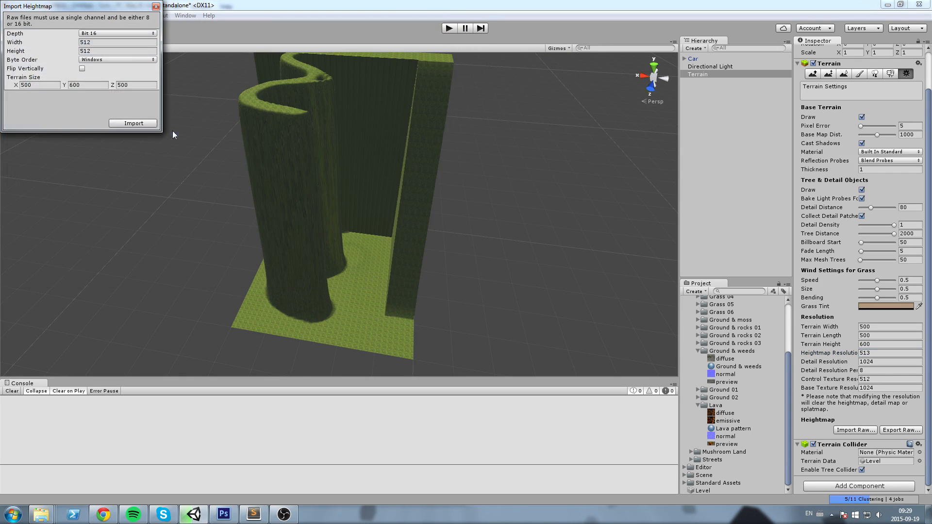
{"action": "triple_click", "coordinate": [87, 85]}
{"action": "type", "text": "100"}
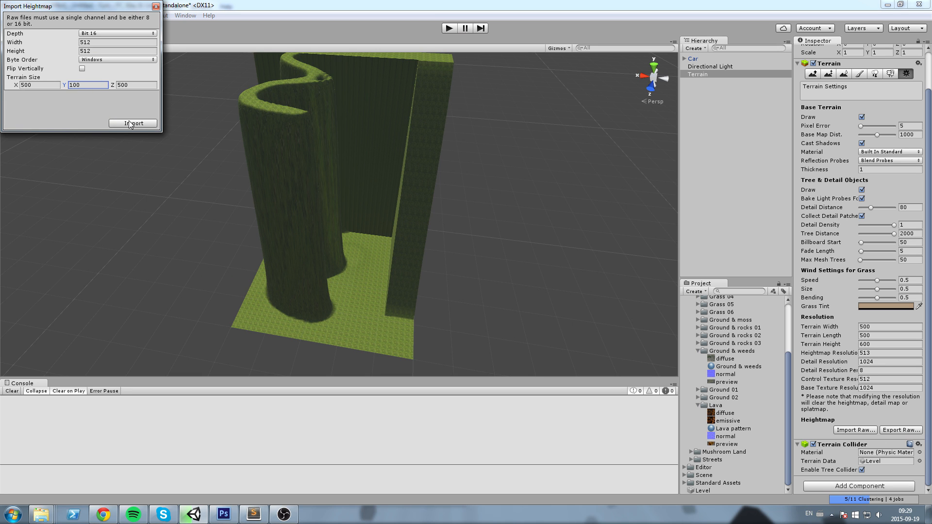
{"action": "left_click", "coordinate": [132, 123]}
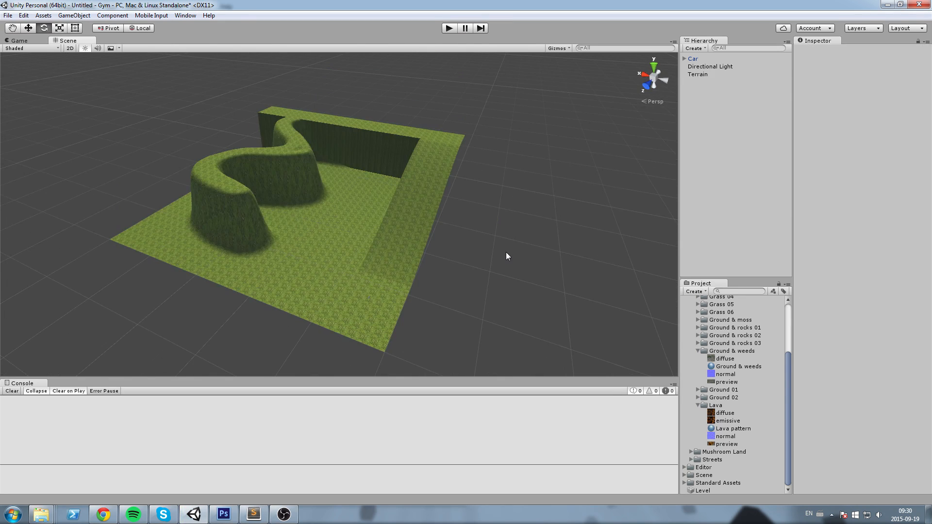
{"action": "mouse_move", "coordinate": [221, 149]}
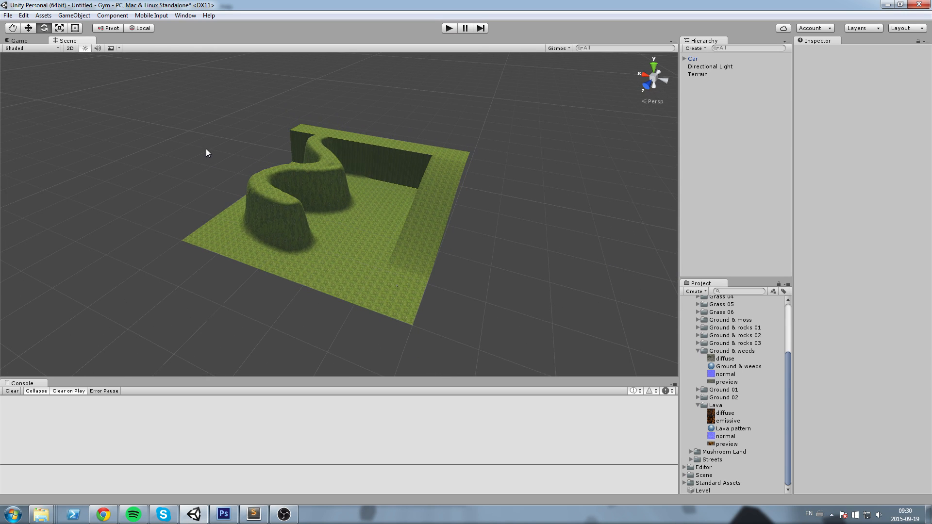
{"action": "left_click", "coordinate": [222, 514]}
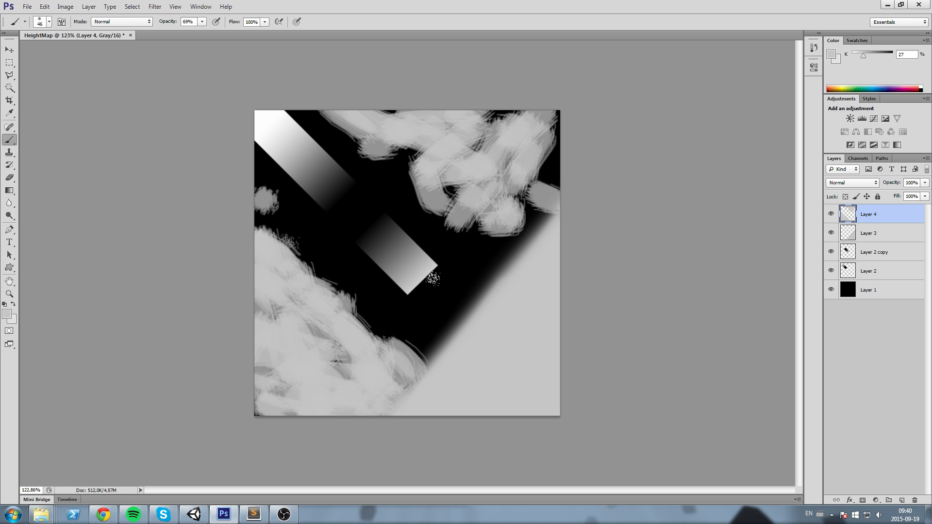
- Save HeightMap as Photoshop Raw over TerrainHeightMap, with Non-interleaved Order and IBM PC byte order
{"action": "left_click", "coordinate": [26, 6]}
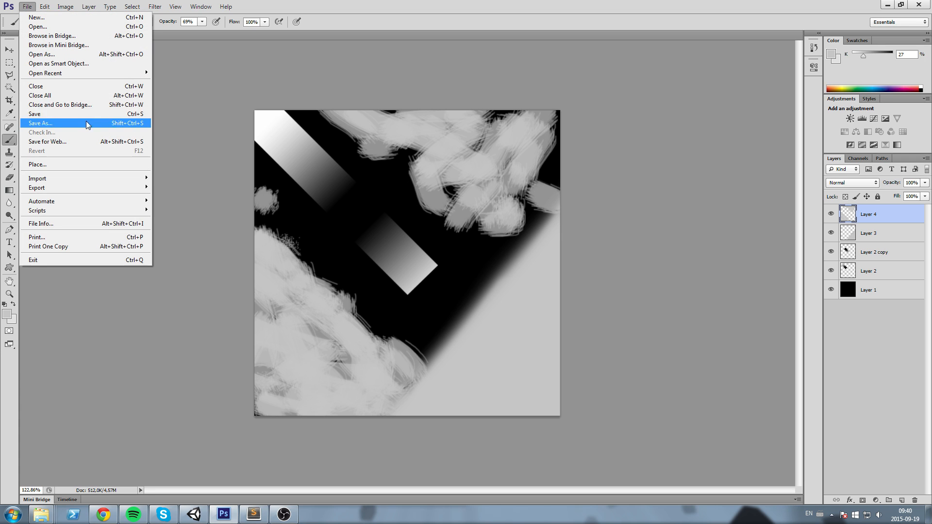
{"action": "left_click", "coordinate": [40, 123]}
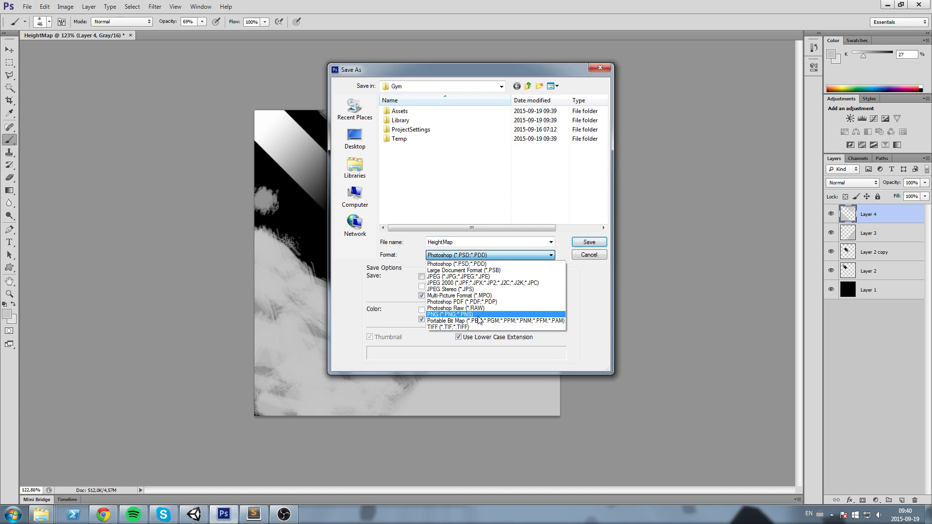
{"action": "left_click", "coordinate": [455, 308]}
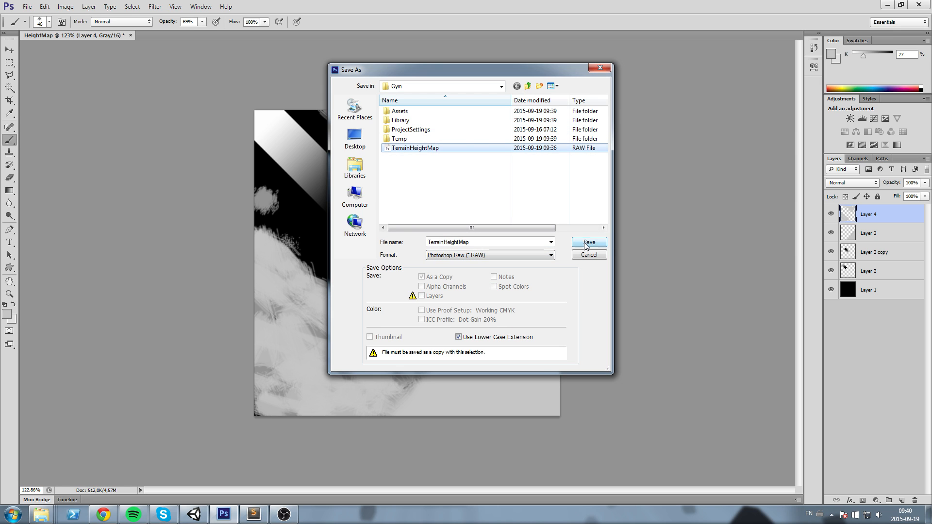
{"action": "left_click", "coordinate": [588, 243]}
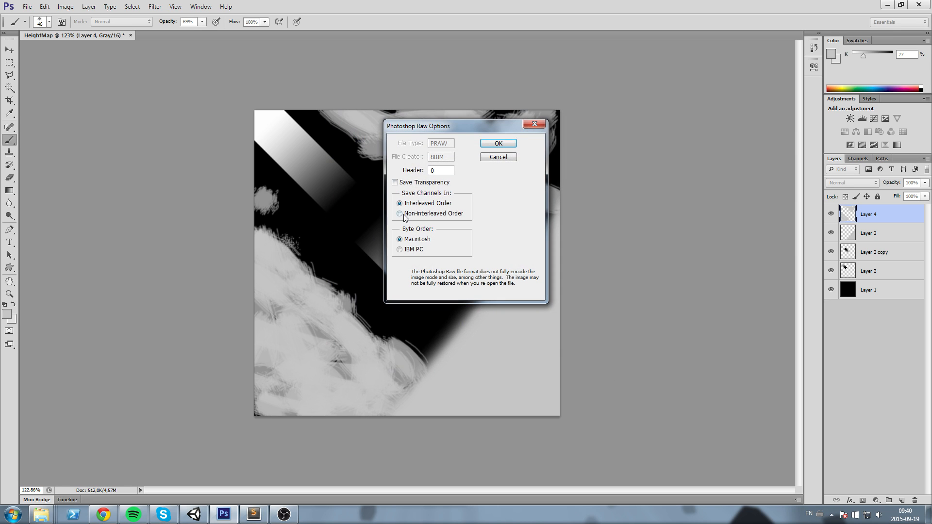
{"action": "left_click", "coordinate": [399, 213]}
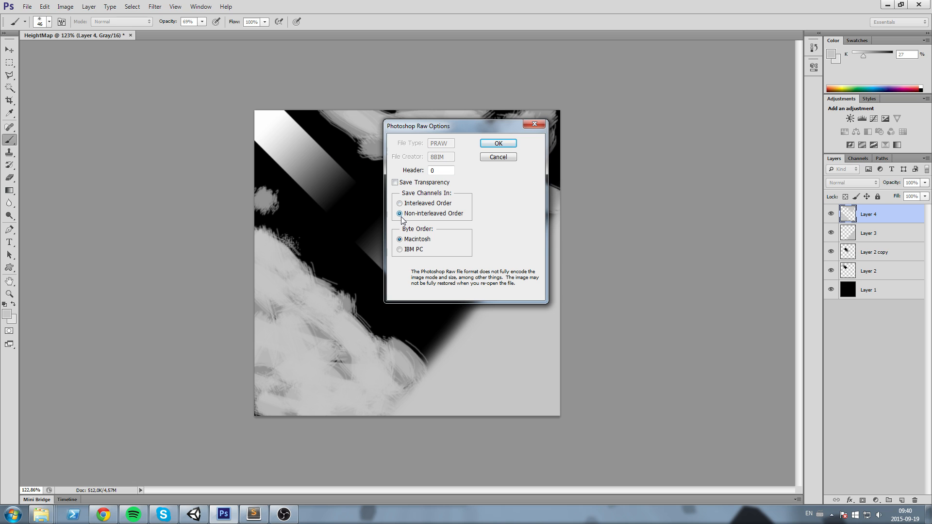
{"action": "left_click", "coordinate": [400, 249]}
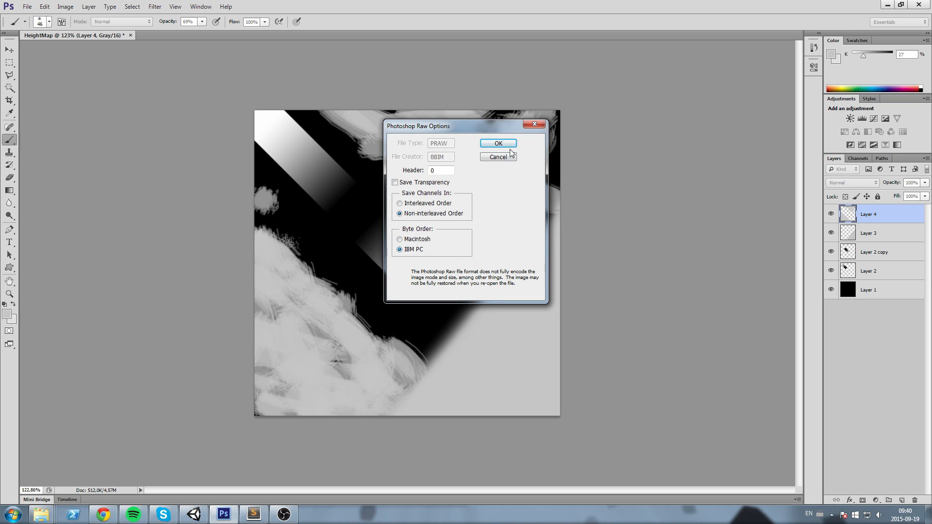
{"action": "left_click", "coordinate": [498, 143]}
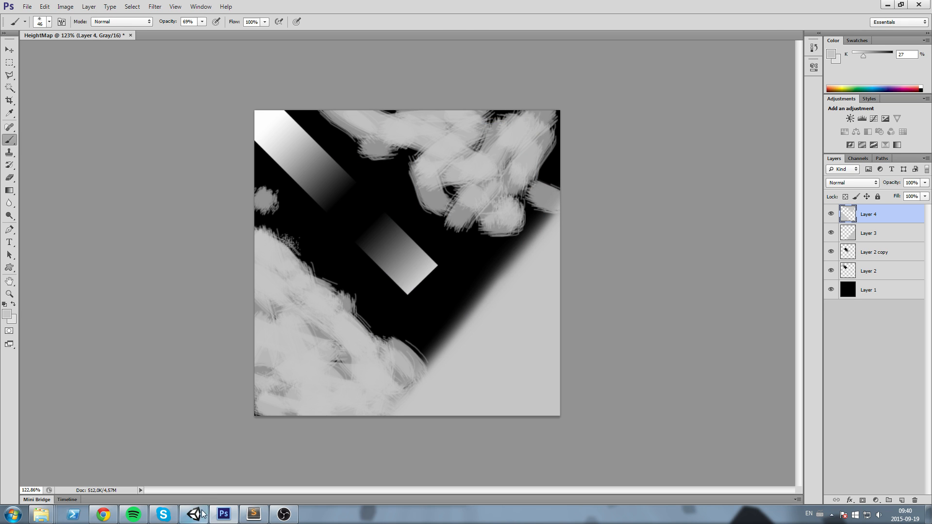
- From Terrain Settings, import the new raw height map at Y 200, then re-import at Y 100
{"action": "left_click", "coordinate": [206, 514]}
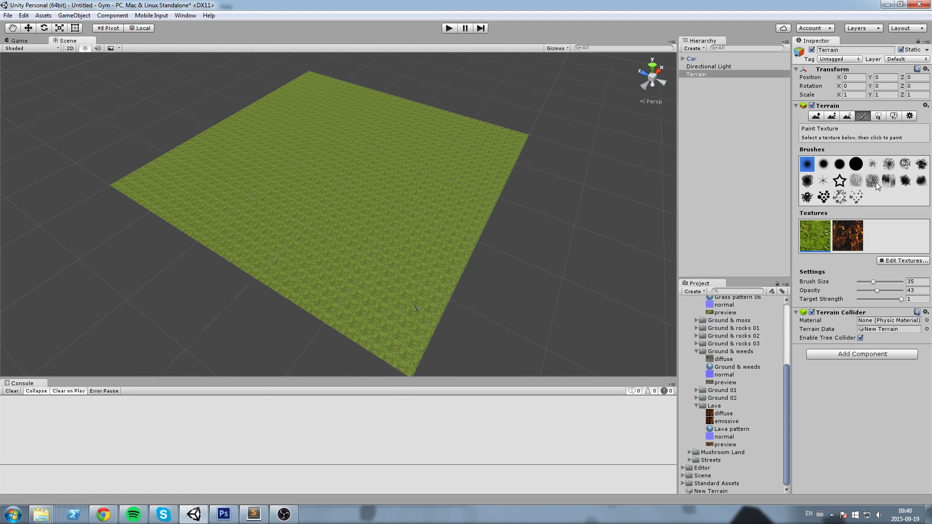
{"action": "left_click", "coordinate": [909, 115]}
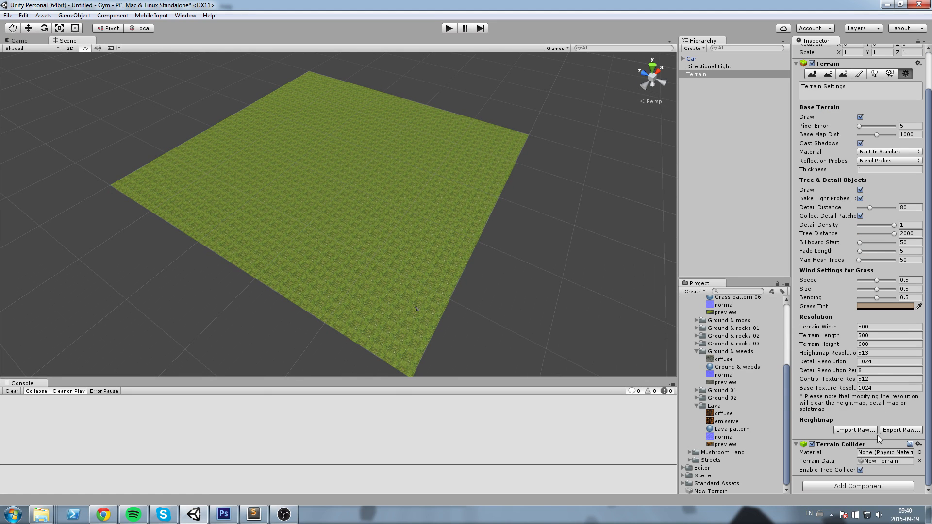
{"action": "mouse_move", "coordinate": [617, 338]}
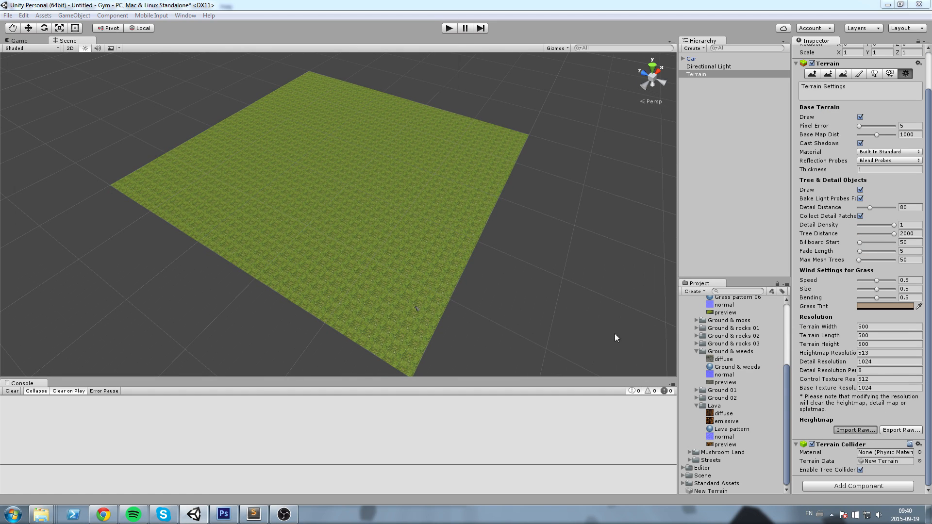
{"action": "left_click", "coordinate": [854, 429]}
{"action": "type", "text": "200"}
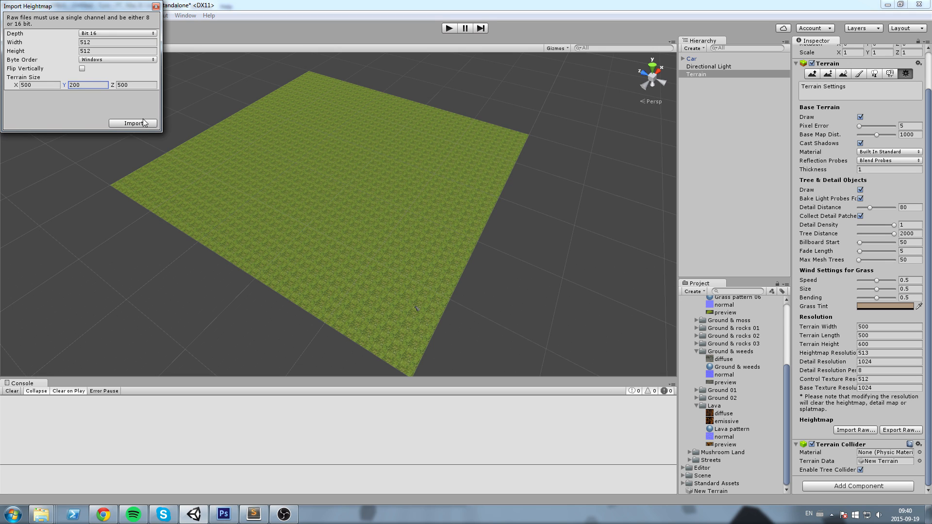
{"action": "left_click", "coordinate": [133, 123]}
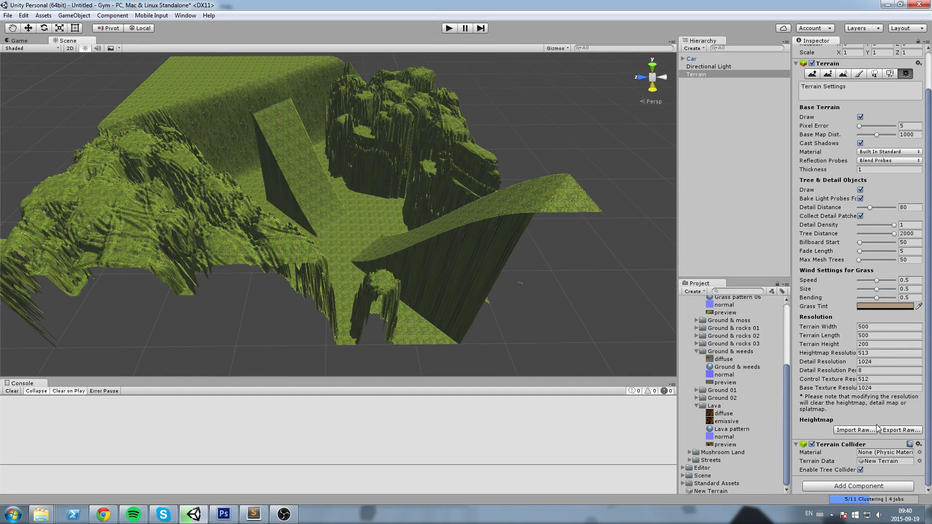
{"action": "left_click", "coordinate": [855, 429]}
{"action": "type", "text": "100"}
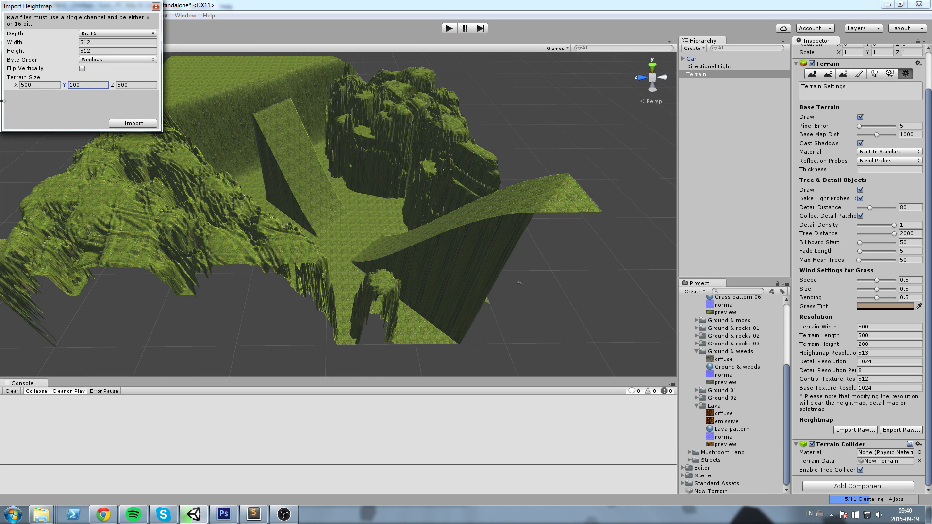
{"action": "left_click", "coordinate": [132, 123]}
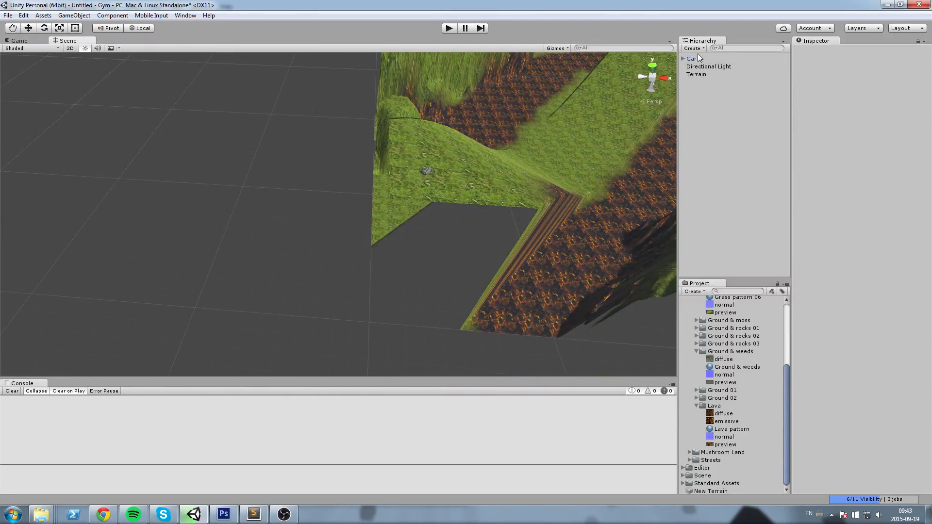
- Select the Car object and enter play mode to drive it
{"action": "left_click", "coordinate": [691, 58]}
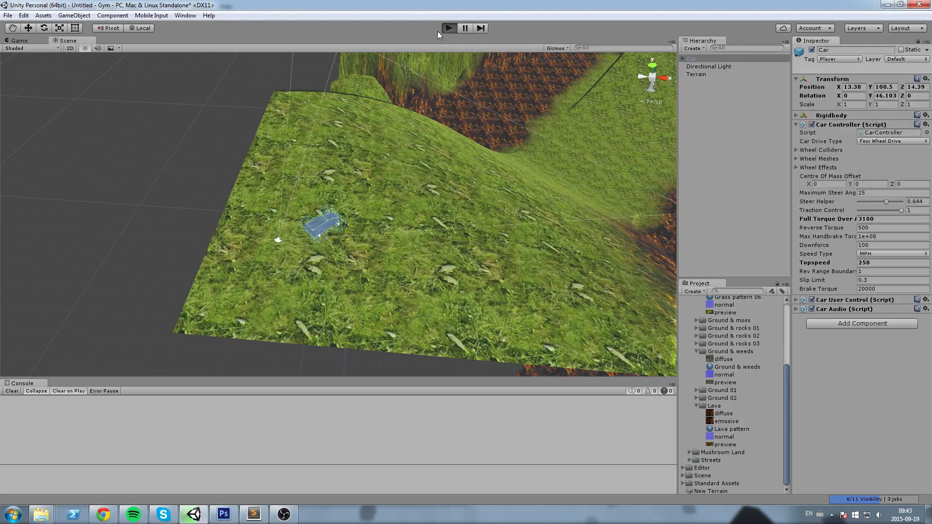
{"action": "left_click", "coordinate": [447, 28]}
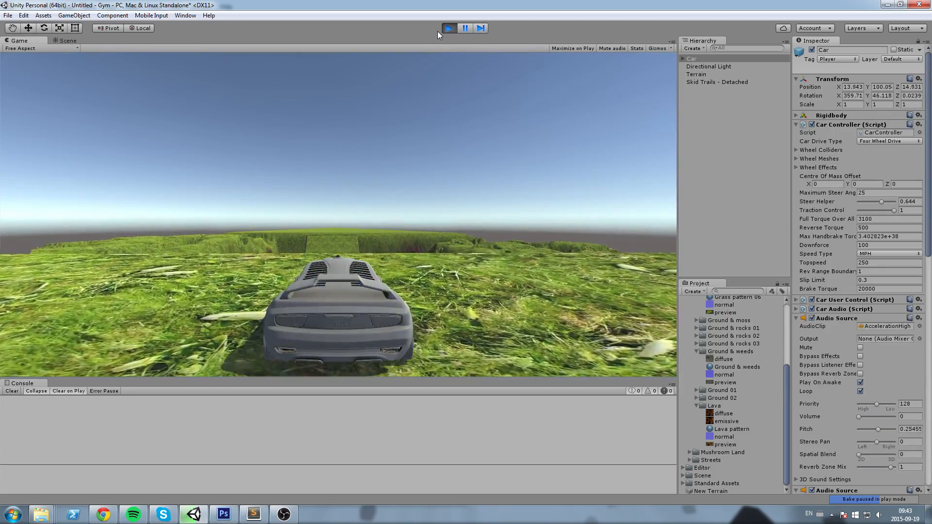